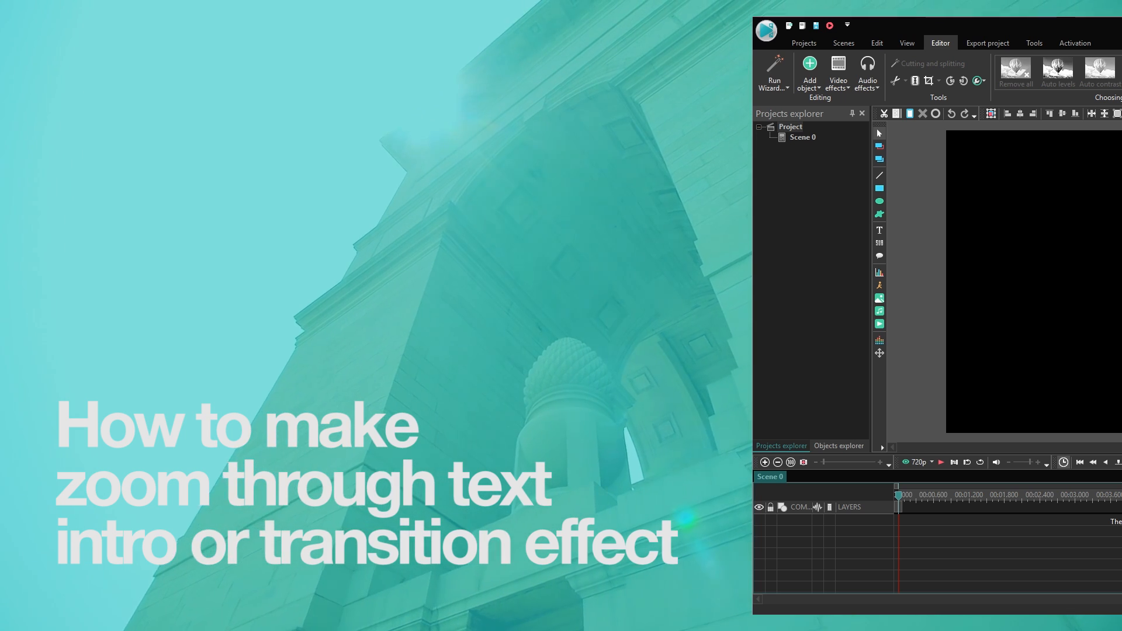
Add the India Gate video clip as the scene's first object, filling the canvas.
click(1093, 24)
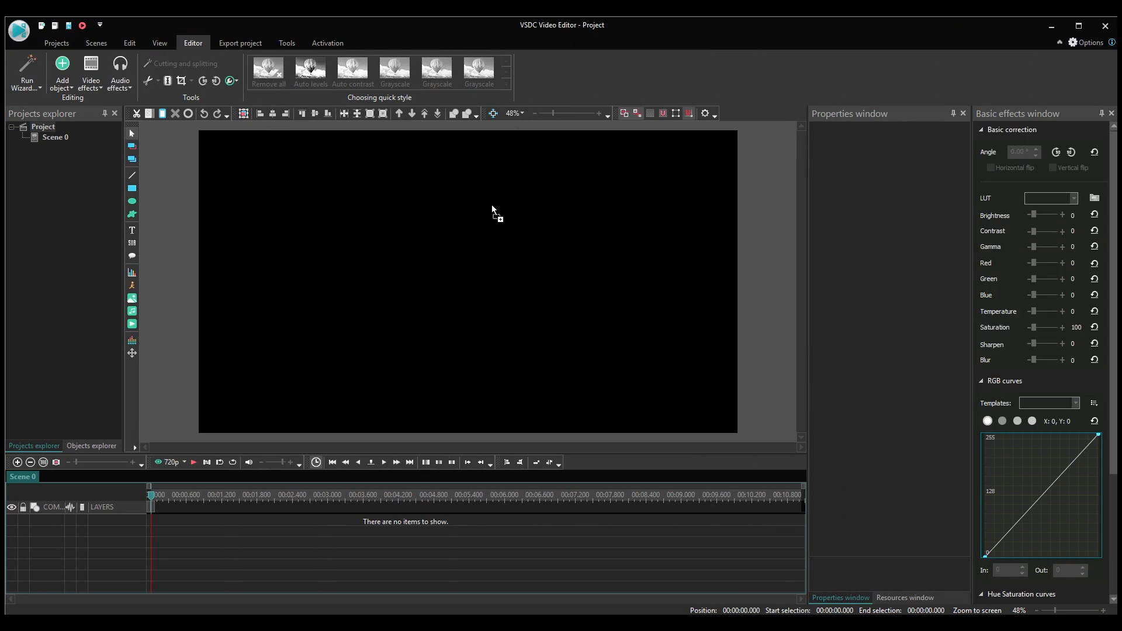
click(62, 71)
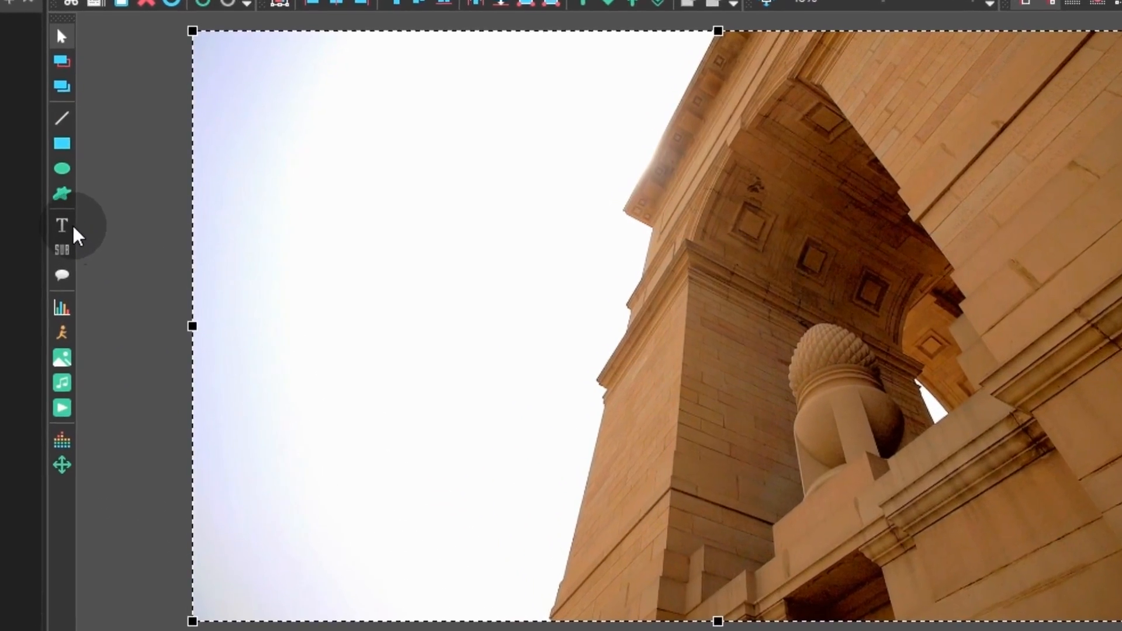
Choose a plain Text object from the text tool options to place over the video.
click(61, 225)
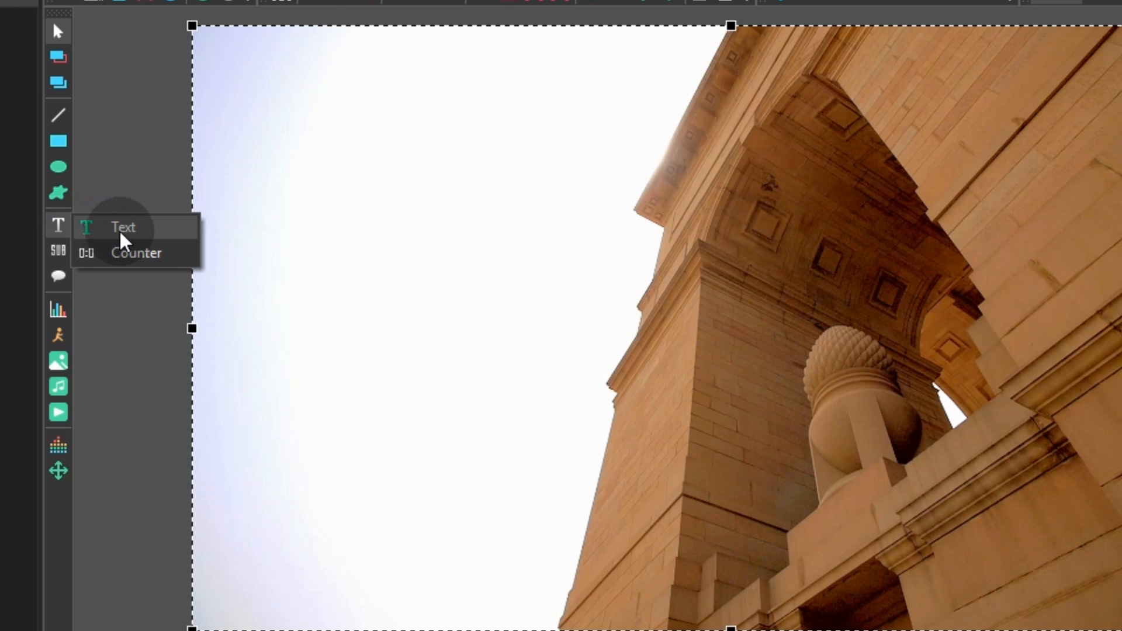
mouse_move(118, 245)
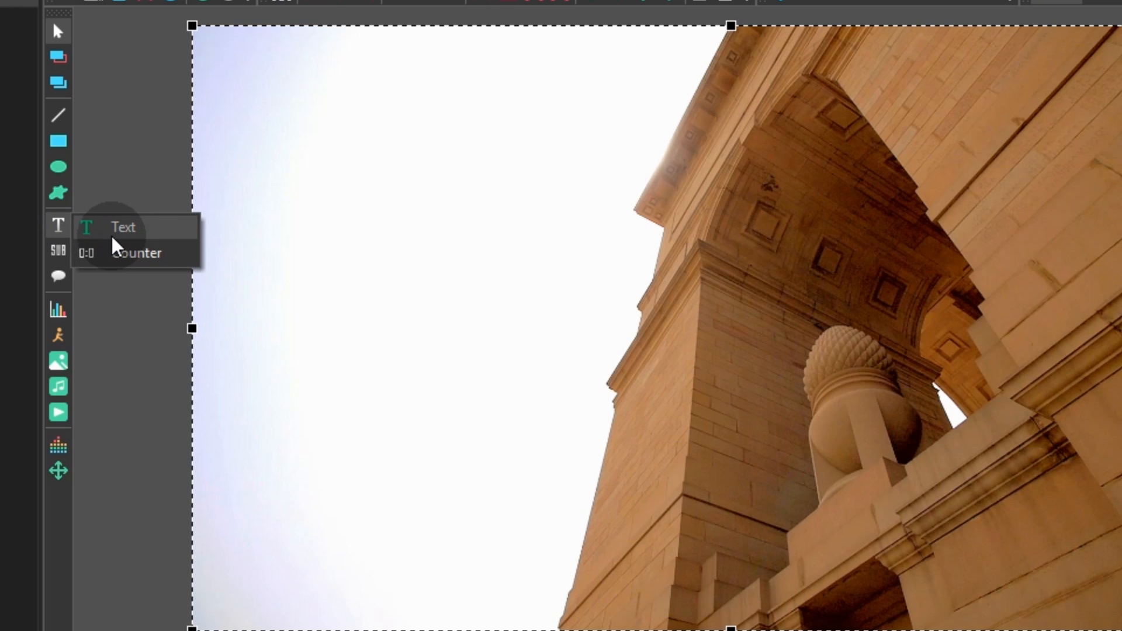
mouse_move(110, 236)
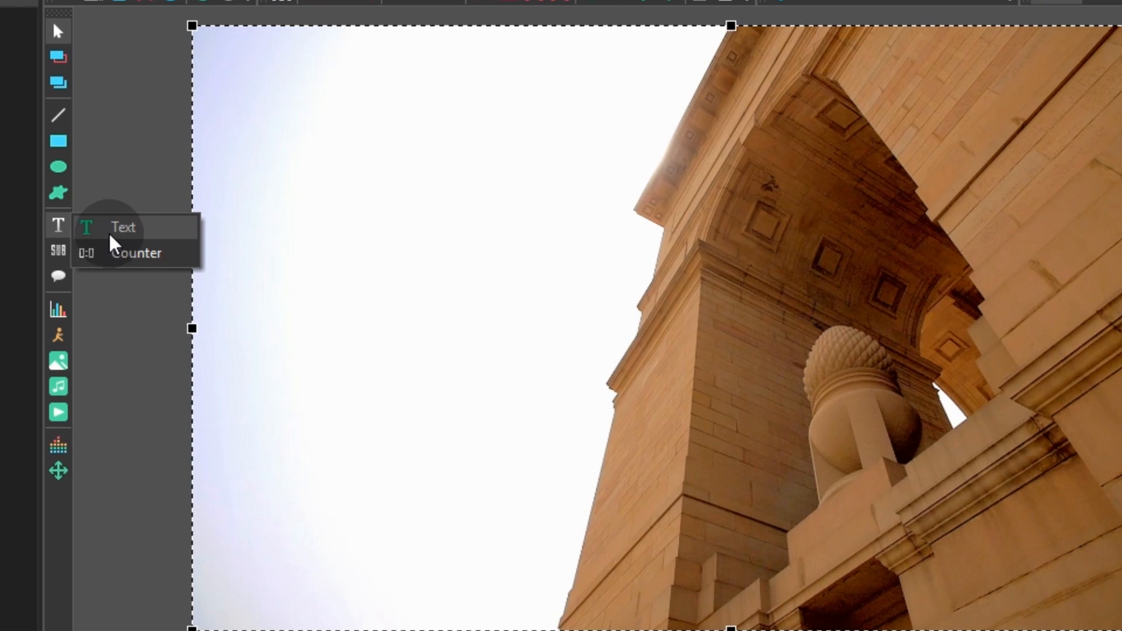
mouse_move(104, 242)
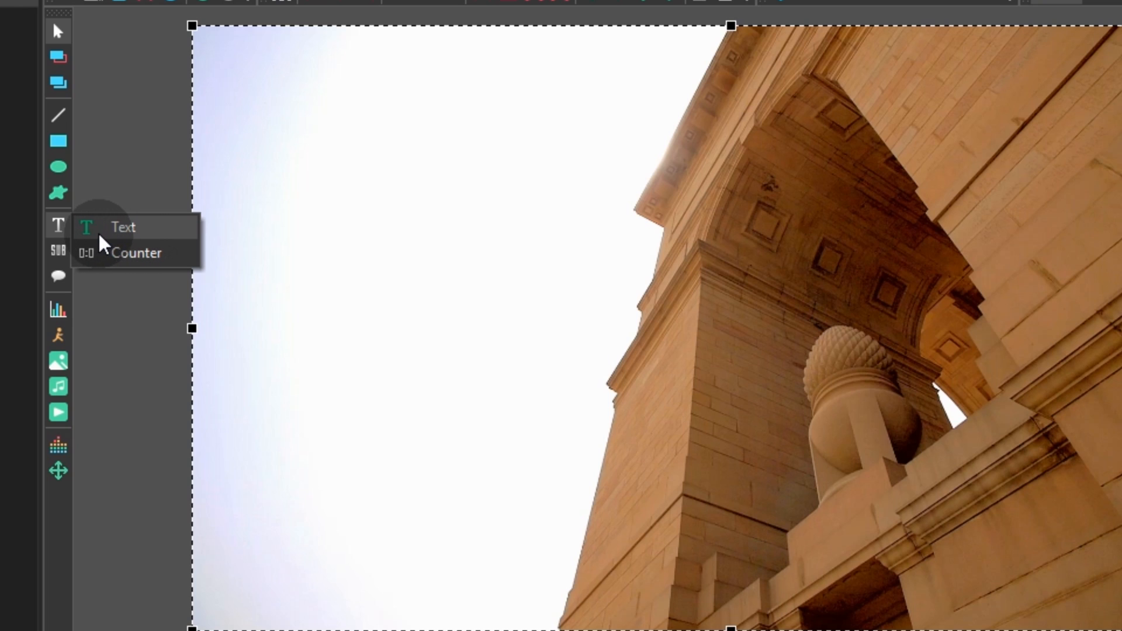
click(123, 227)
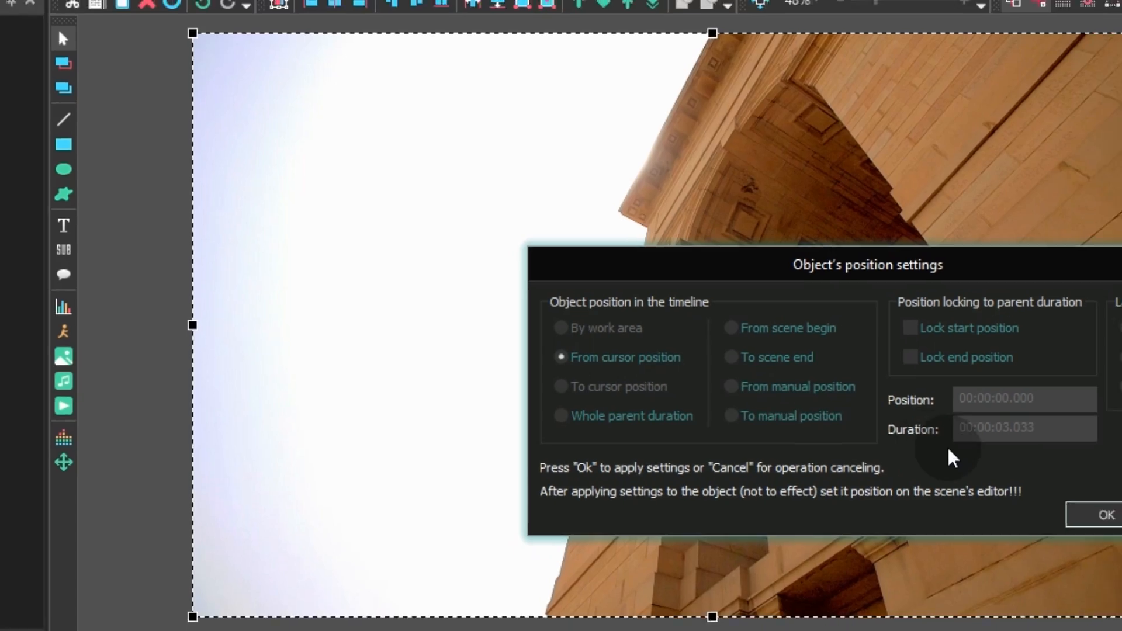
Place the text object on the timeline, write INDIA in 192 pt Banana Brick and colour it black.
click(1106, 516)
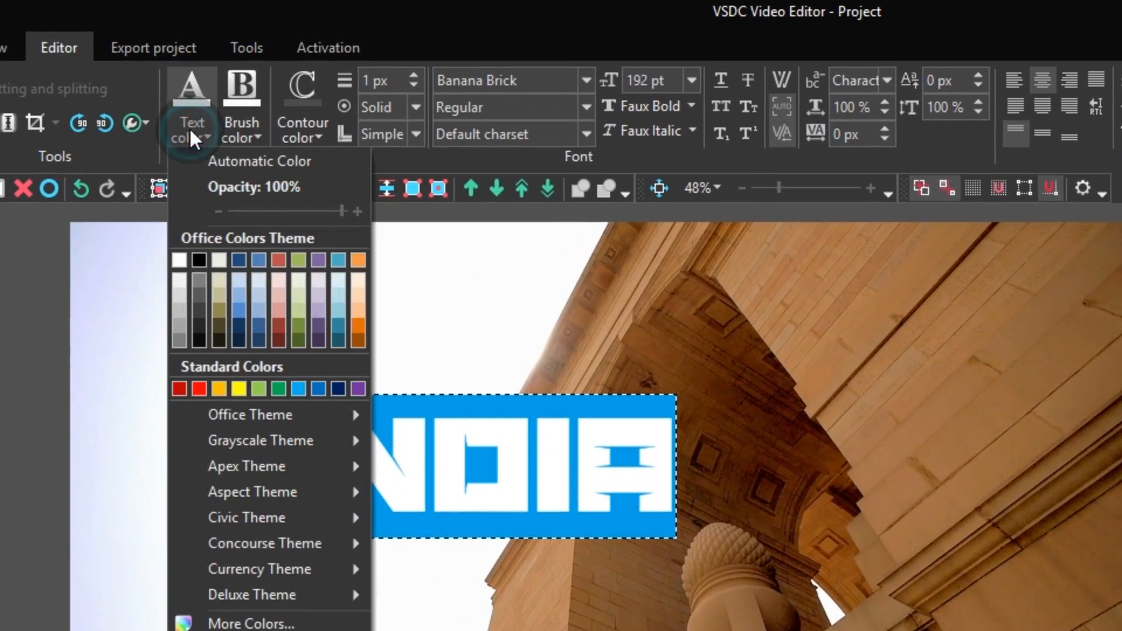
mouse_move(198, 260)
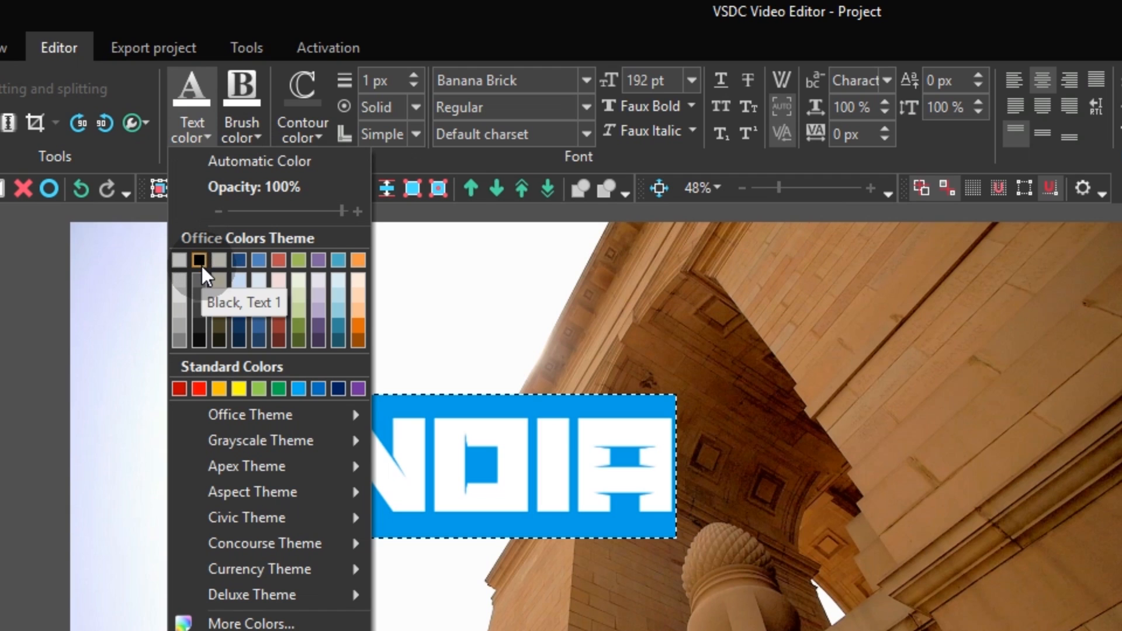
click(199, 259)
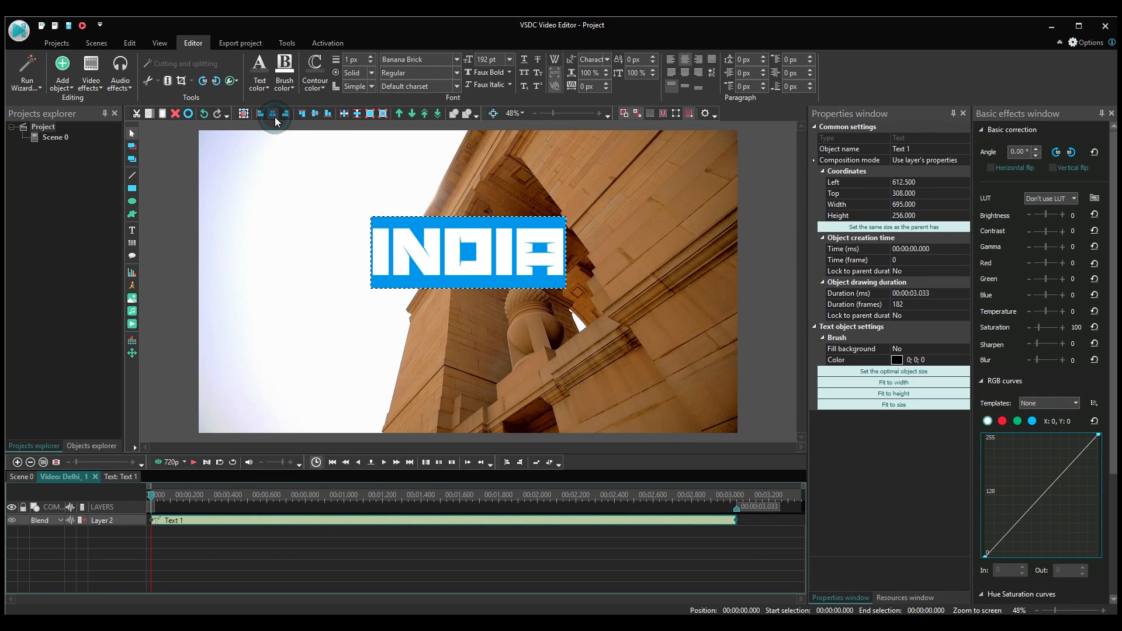
Centre the INDIA text vertically and bring up the Text 1 clip's context menu.
click(314, 113)
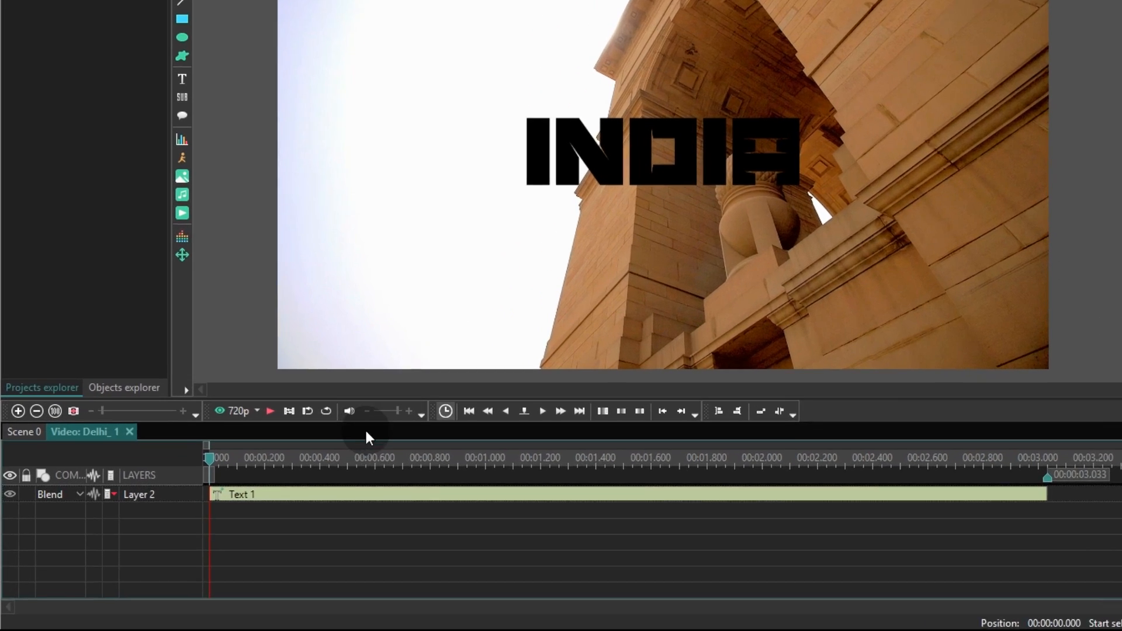
right_click(512, 476)
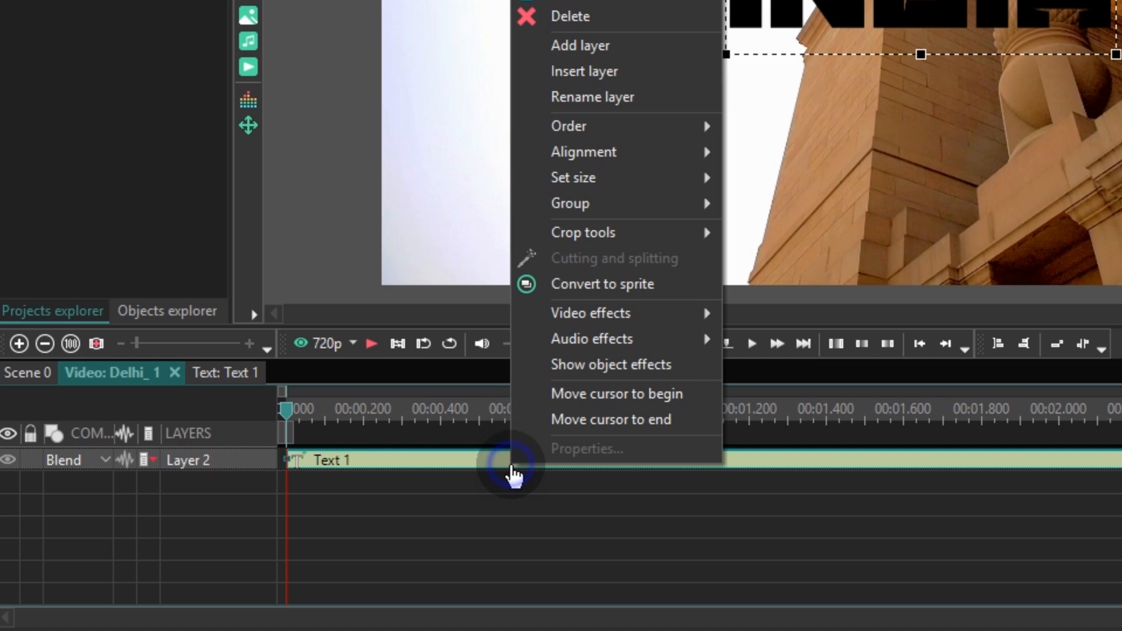
mouse_move(703, 289)
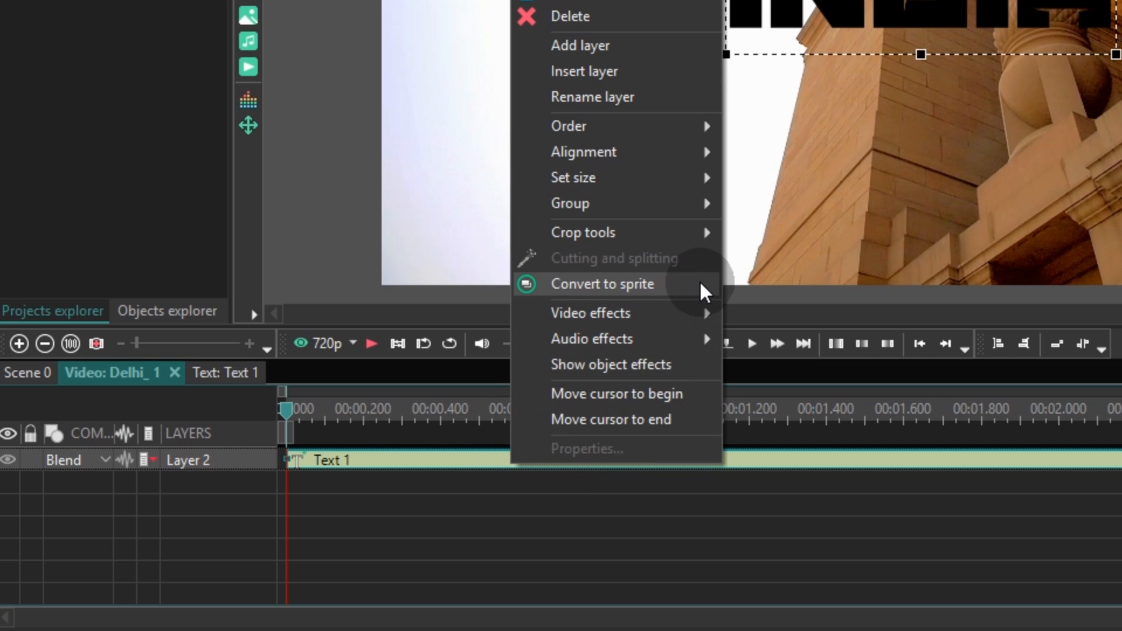
mouse_move(554, 296)
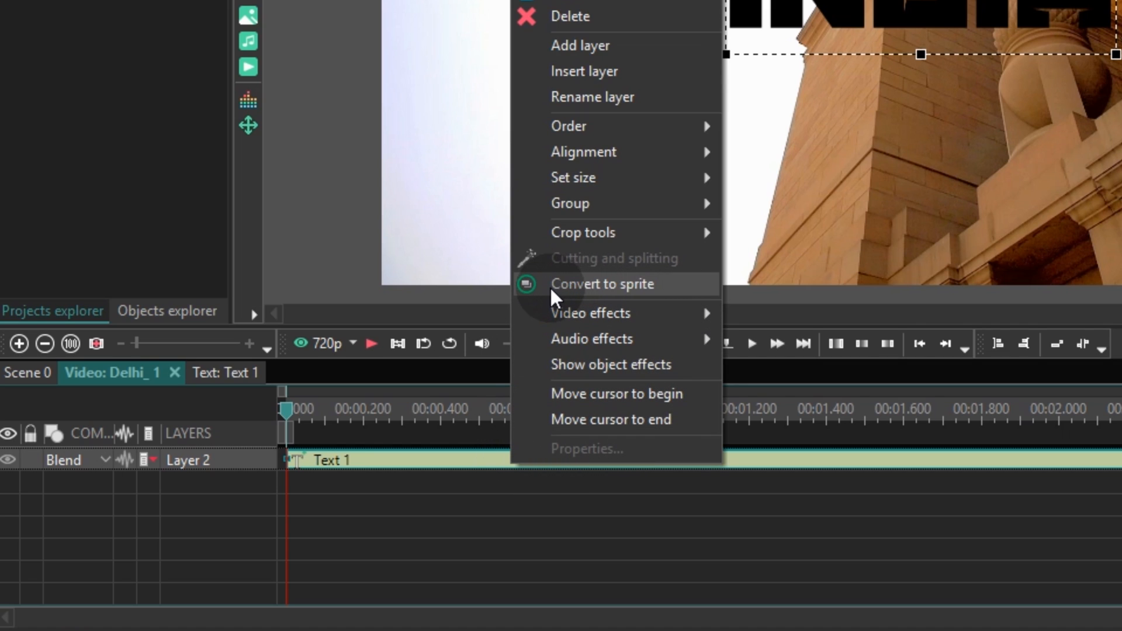
mouse_move(601, 298)
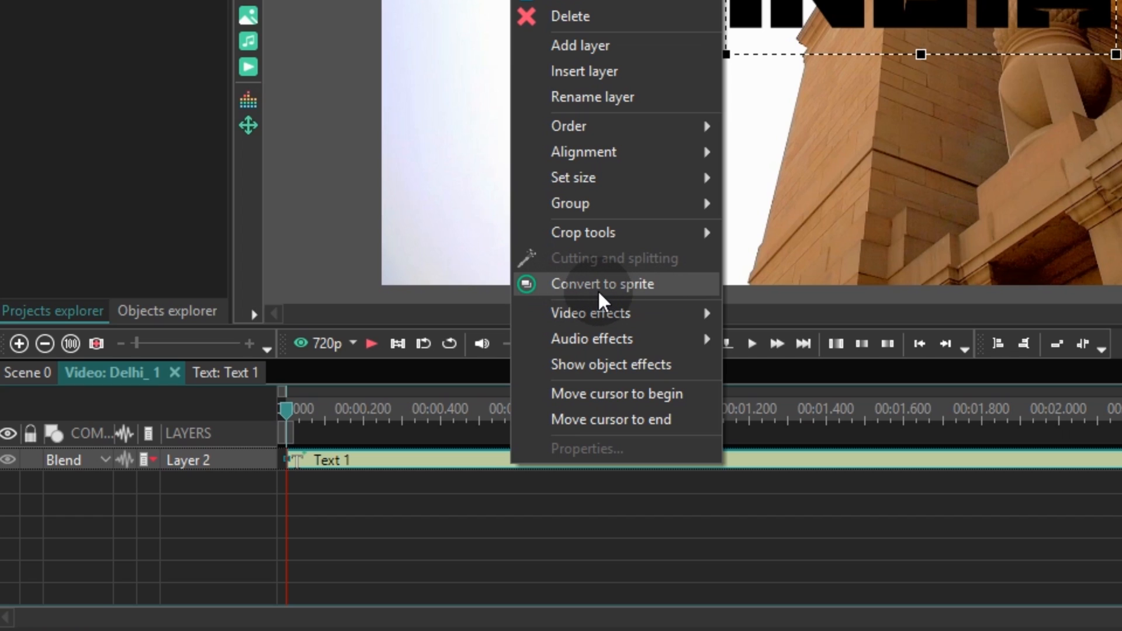
mouse_move(646, 302)
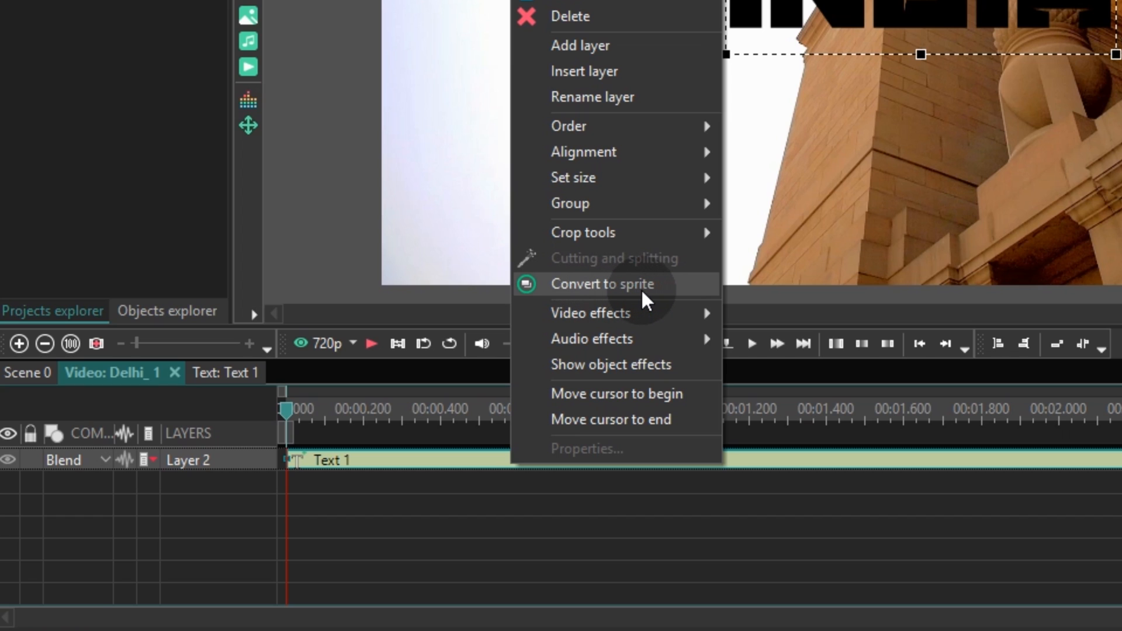
mouse_move(556, 297)
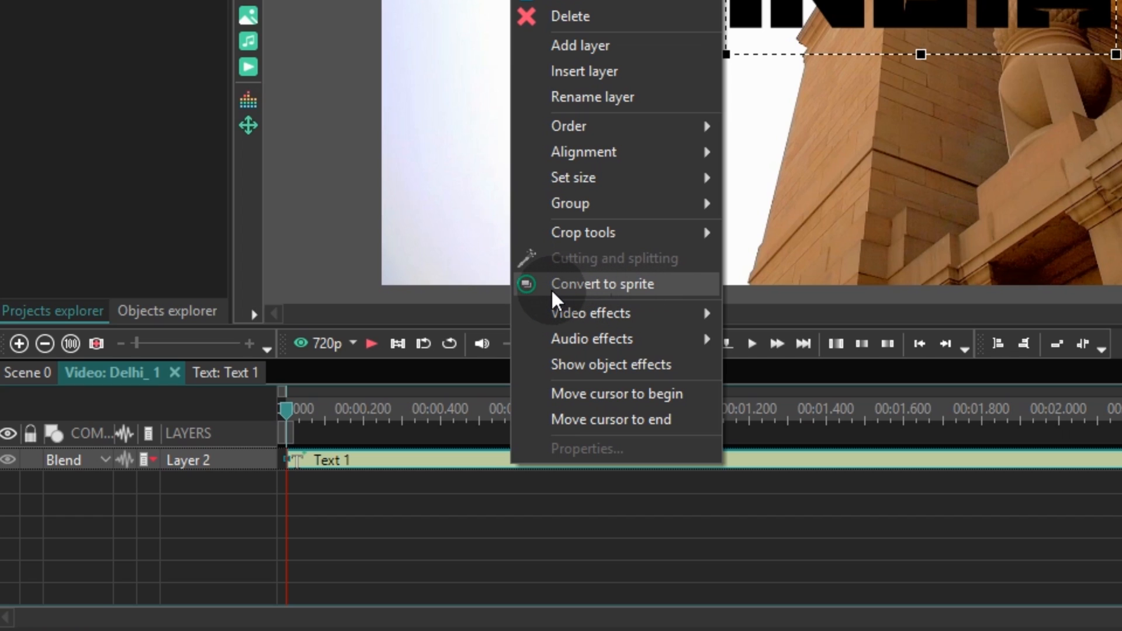
mouse_move(592, 296)
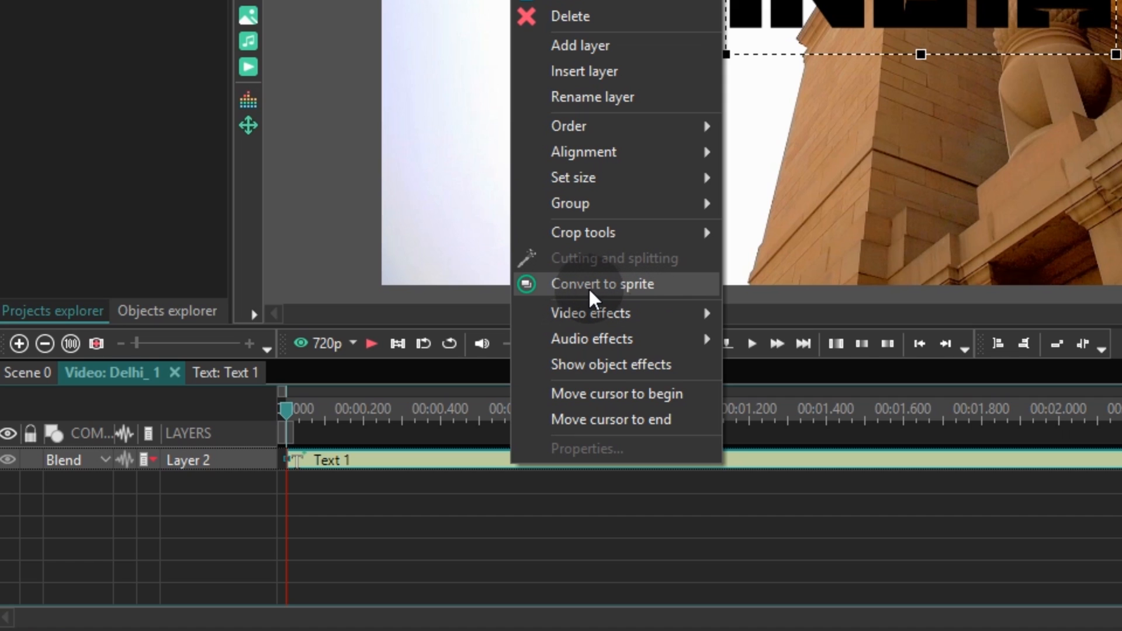
mouse_move(646, 302)
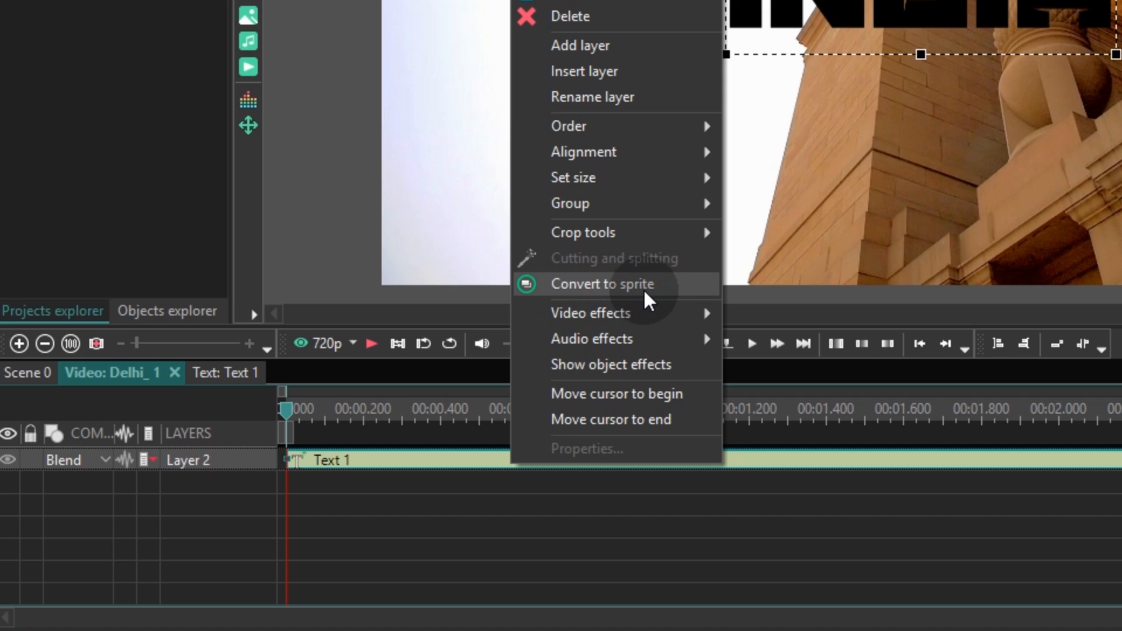
Convert the INDIA text into Sprite 1 sized to its parent's full 1920×1080 frame.
click(602, 283)
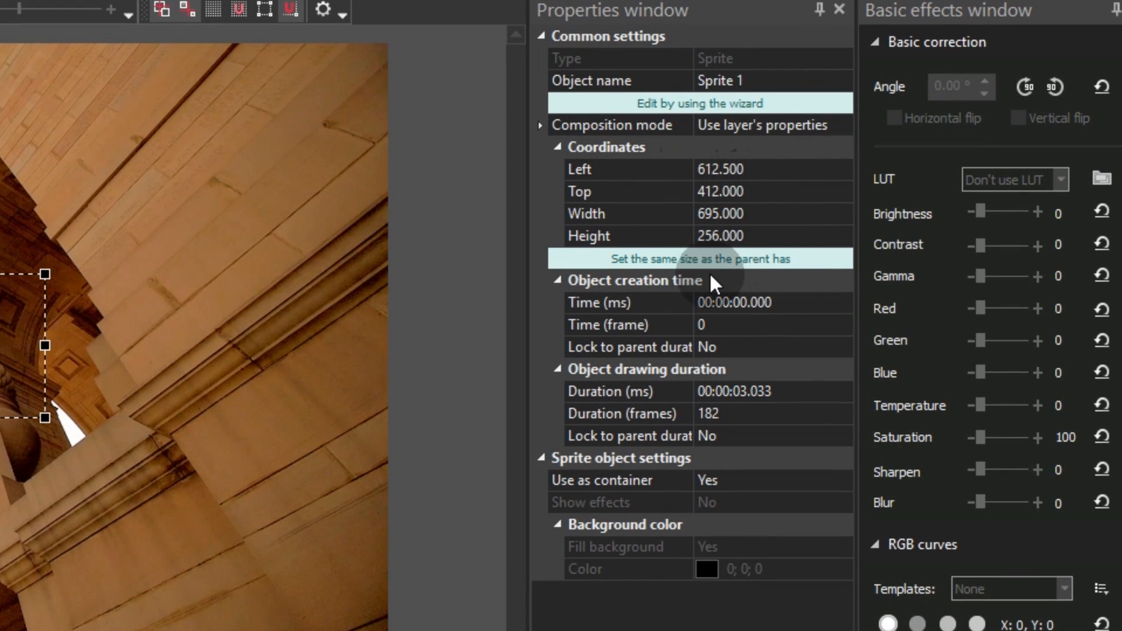
mouse_move(698, 276)
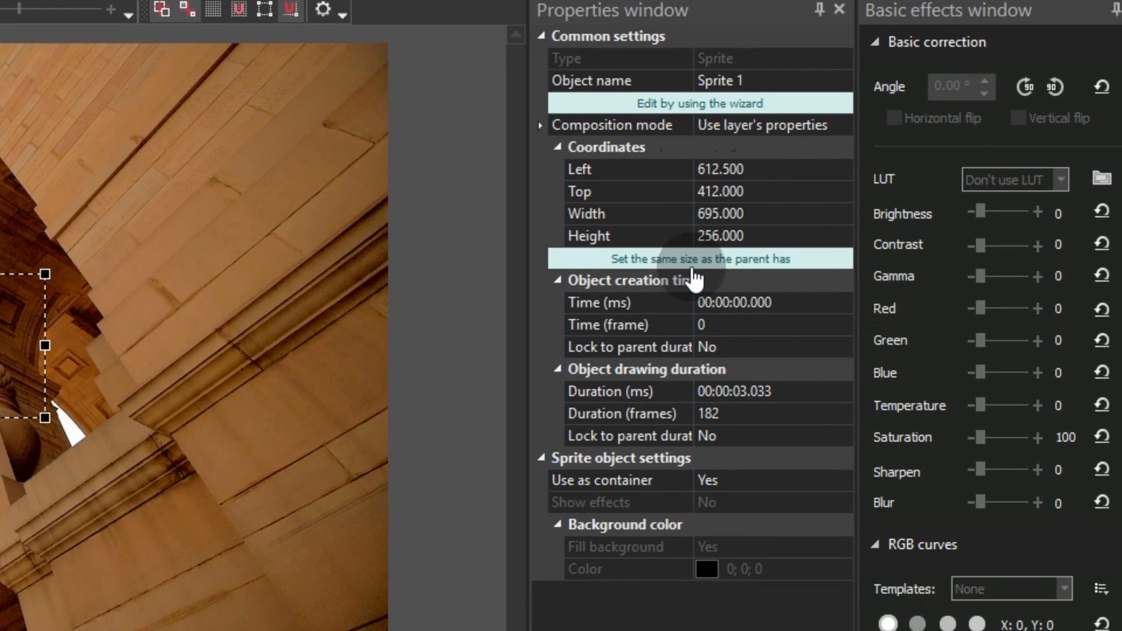
mouse_move(661, 269)
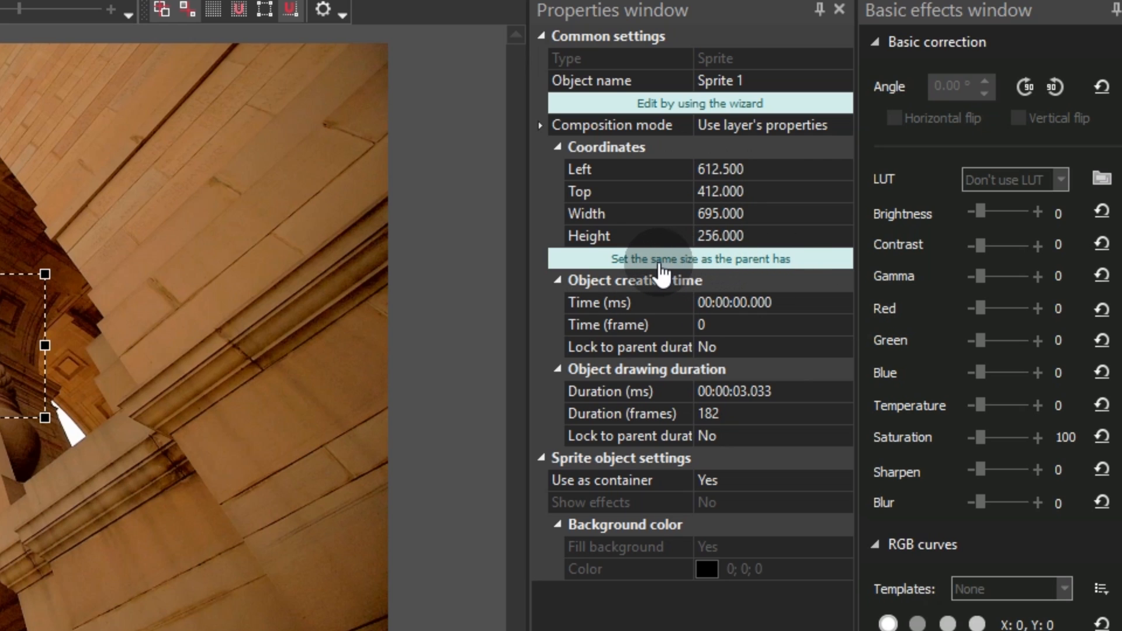
mouse_move(755, 270)
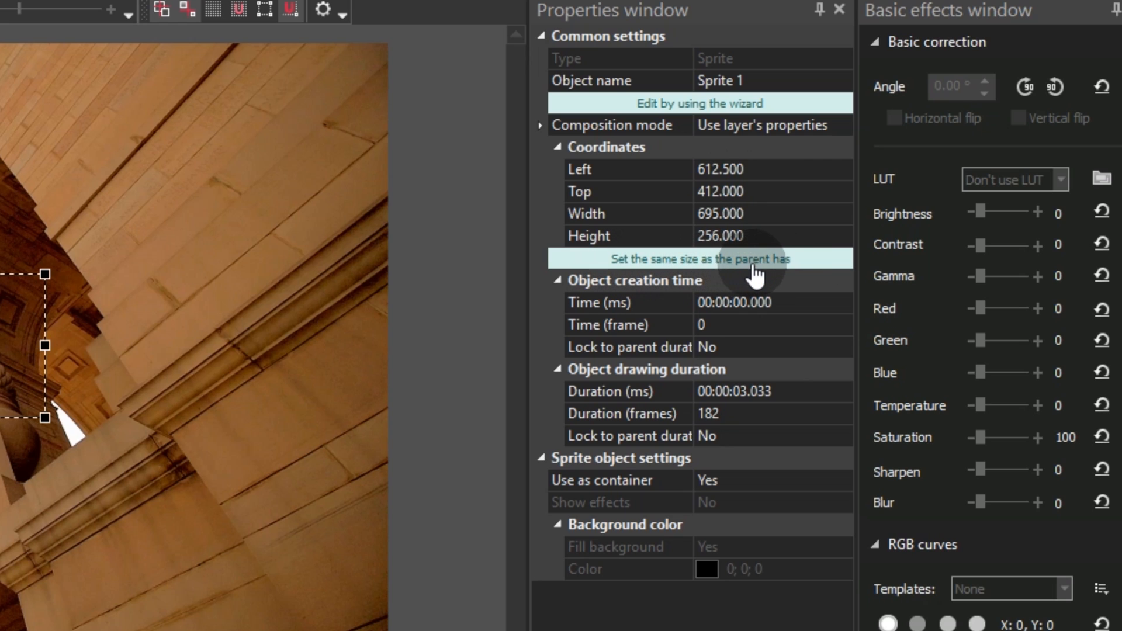
mouse_move(619, 269)
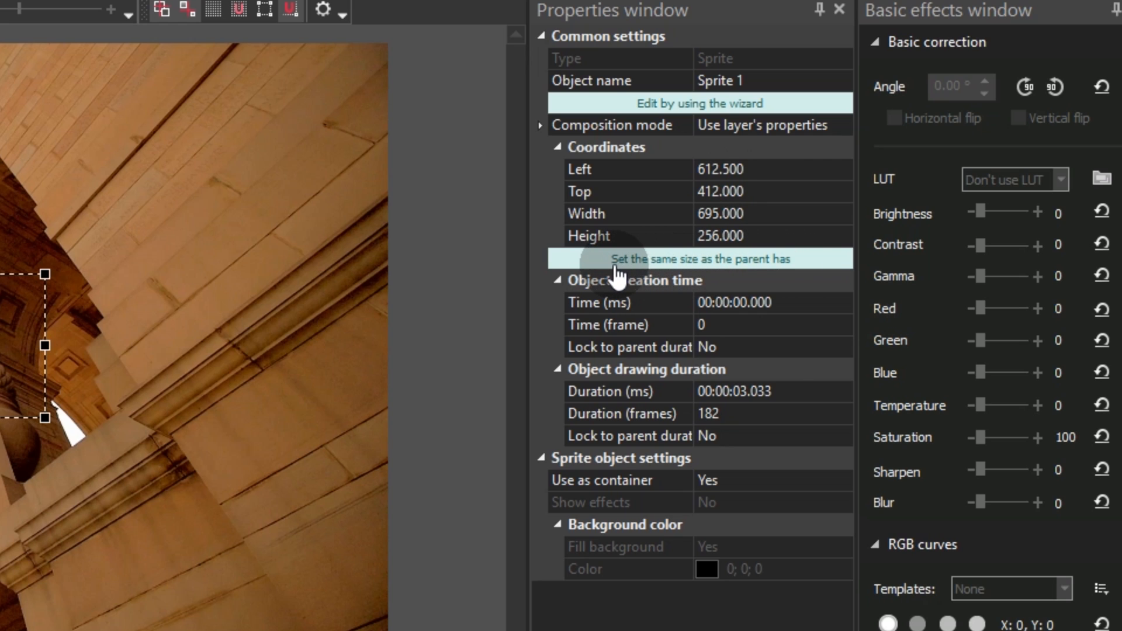
mouse_move(778, 270)
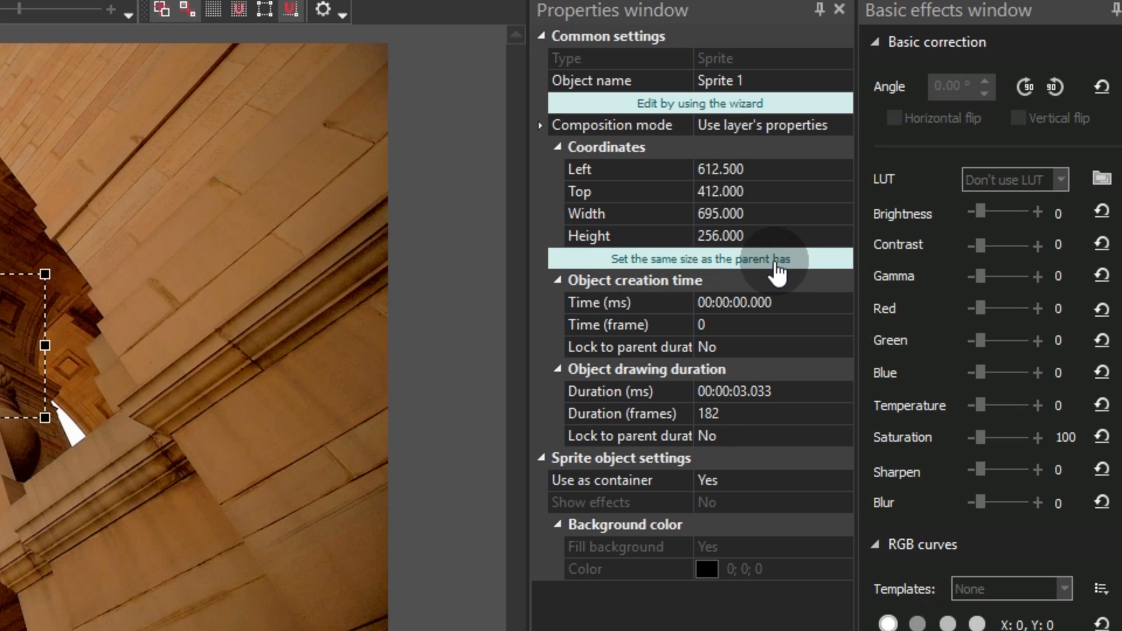
click(699, 260)
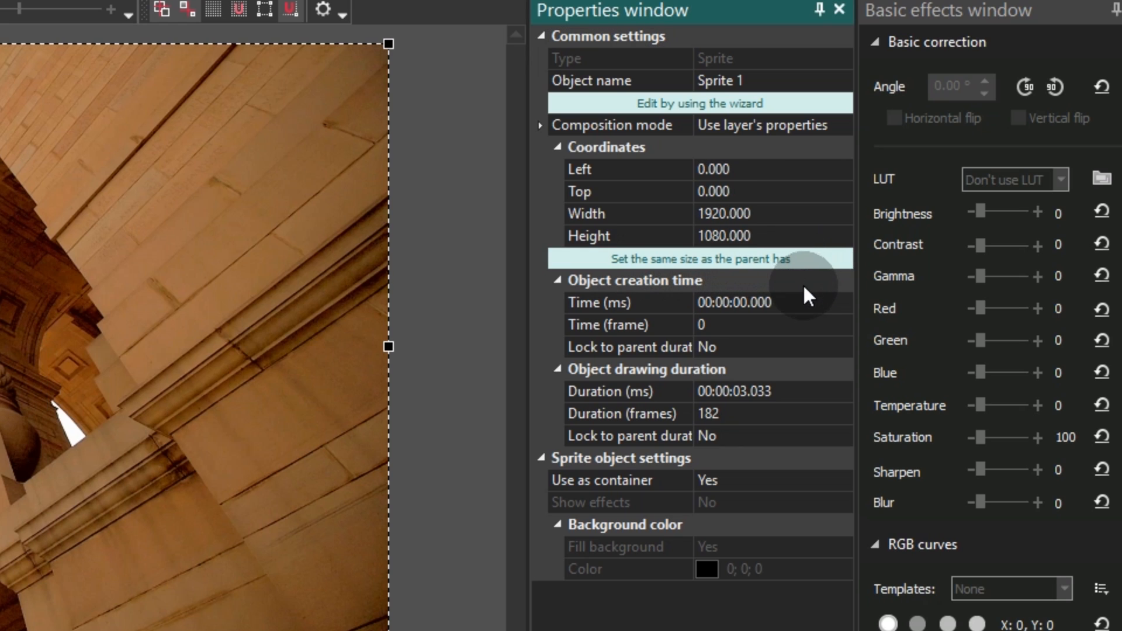
mouse_move(779, 486)
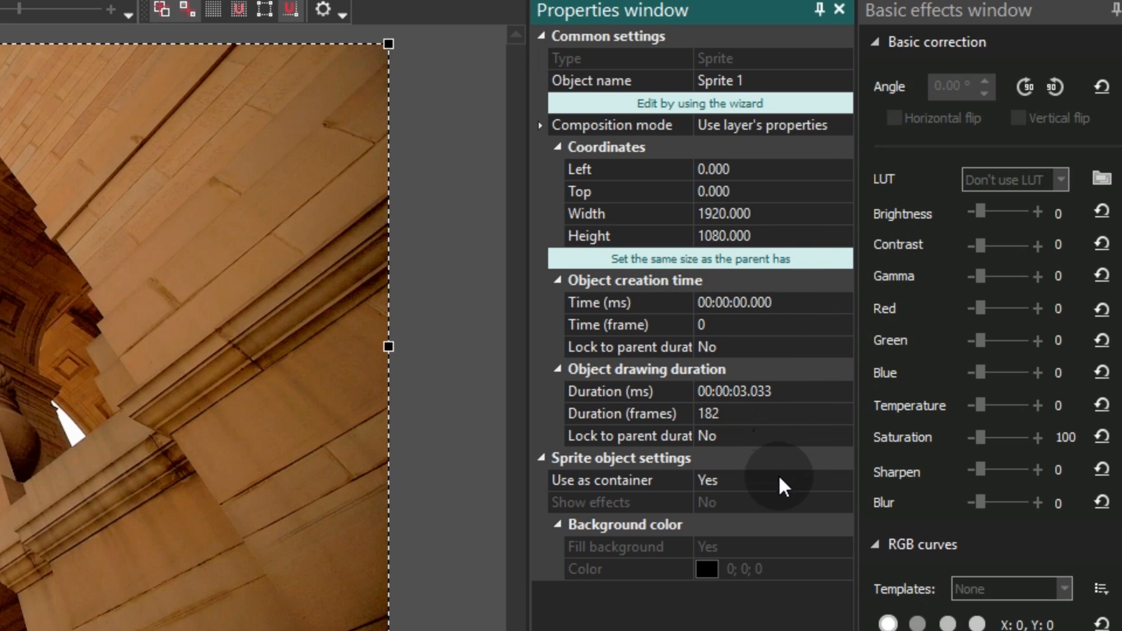
Set Sprite 1's Use as container to No and turn off its background fill.
click(708, 480)
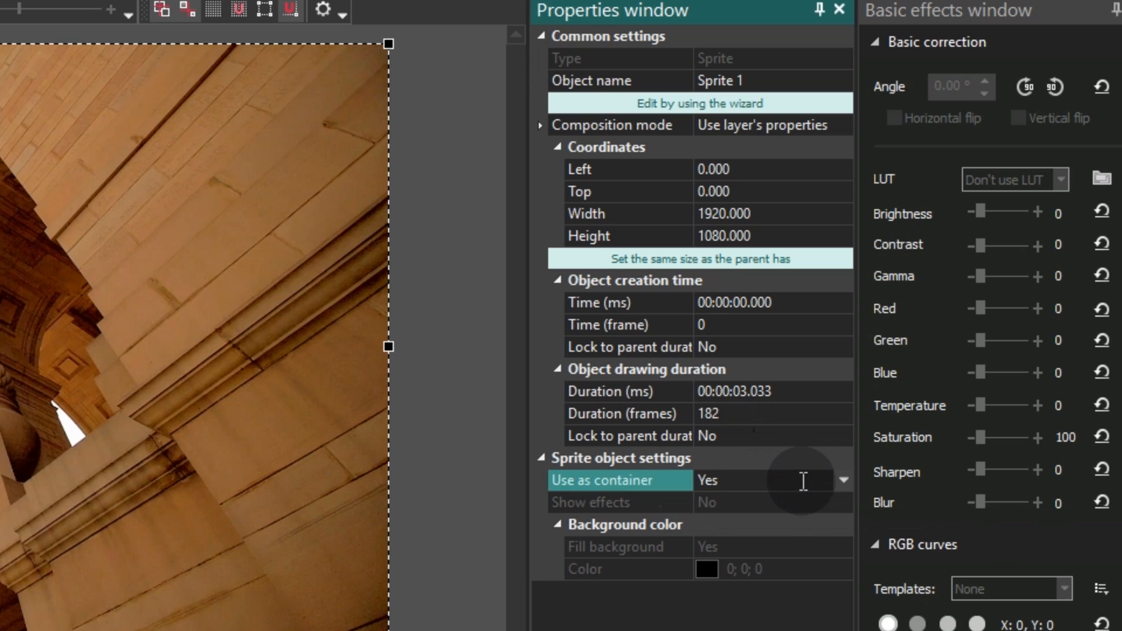
click(842, 480)
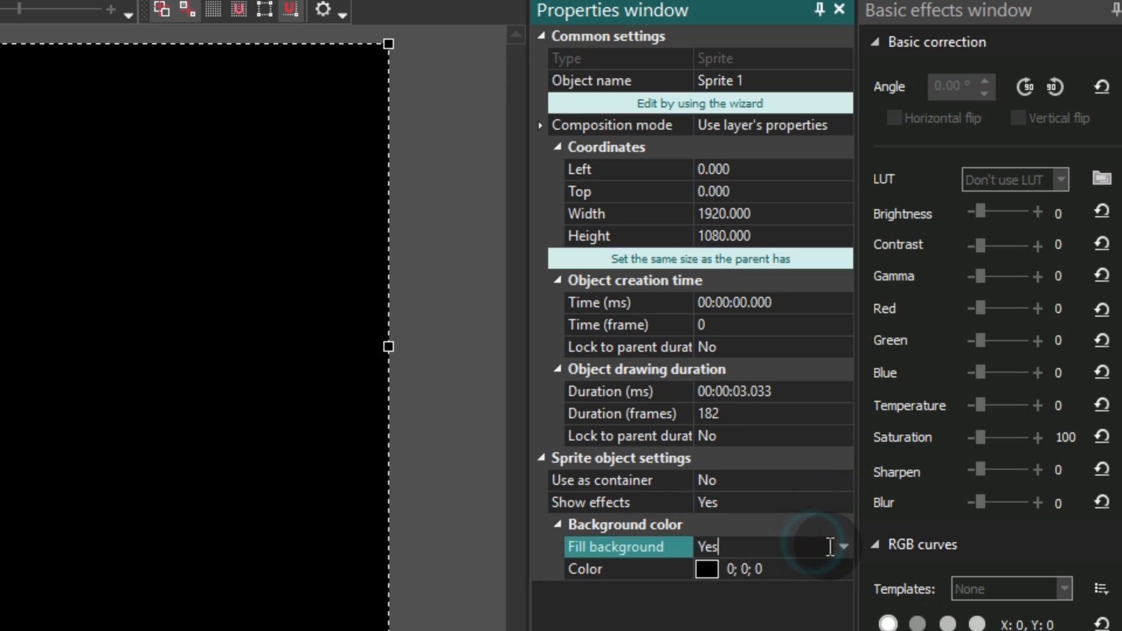
click(841, 545)
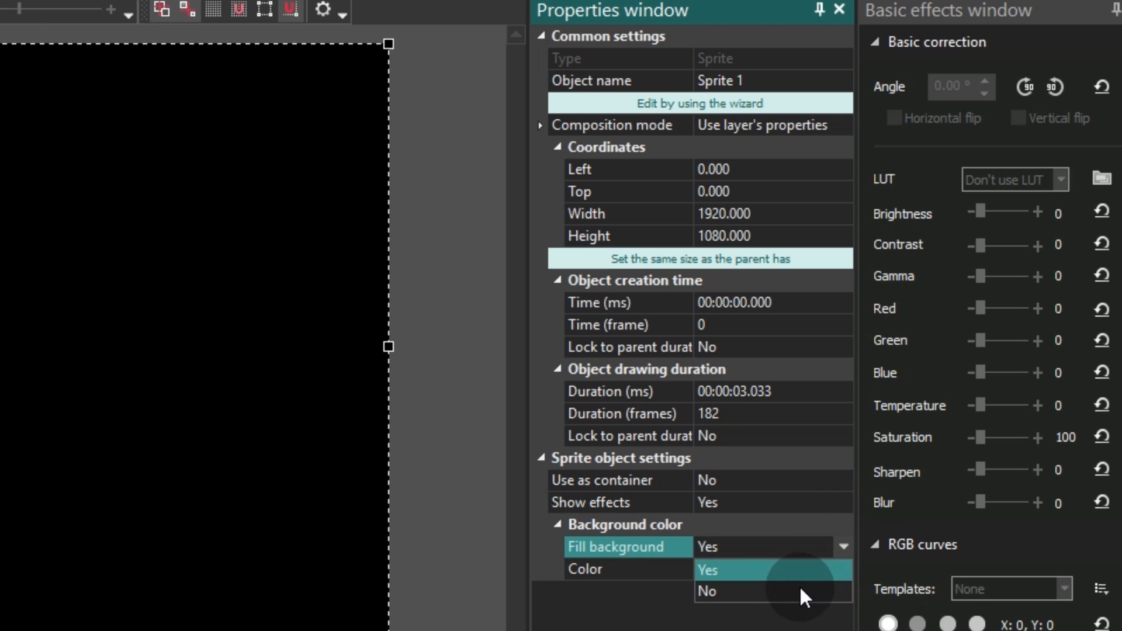
click(706, 591)
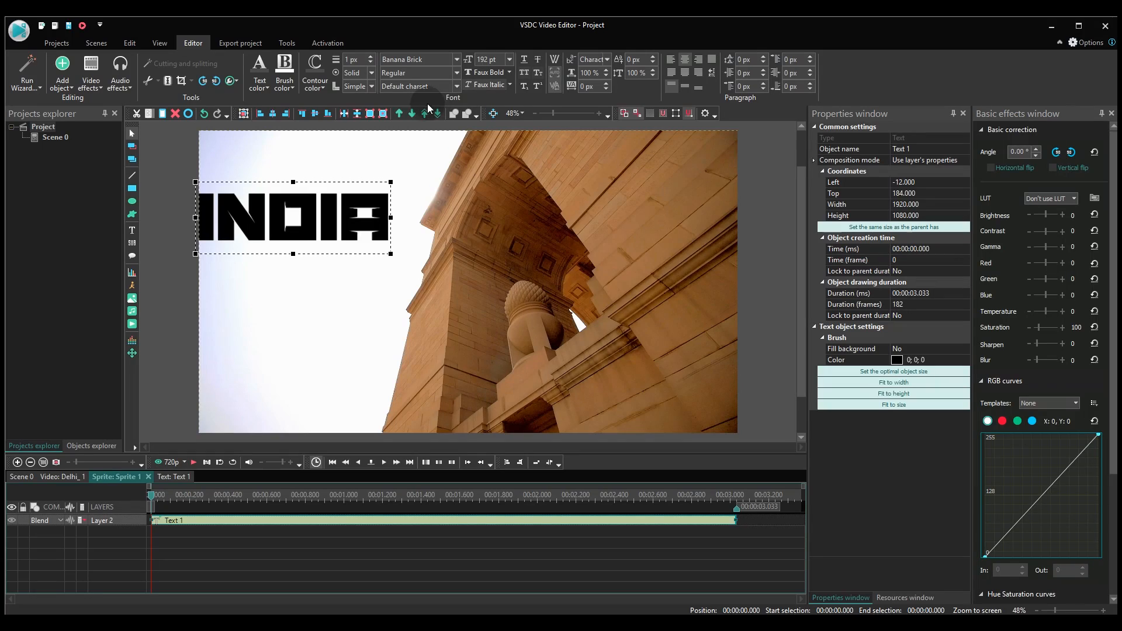
Centre the INDIA text vertically and horizontally inside Sprite 1.
click(314, 114)
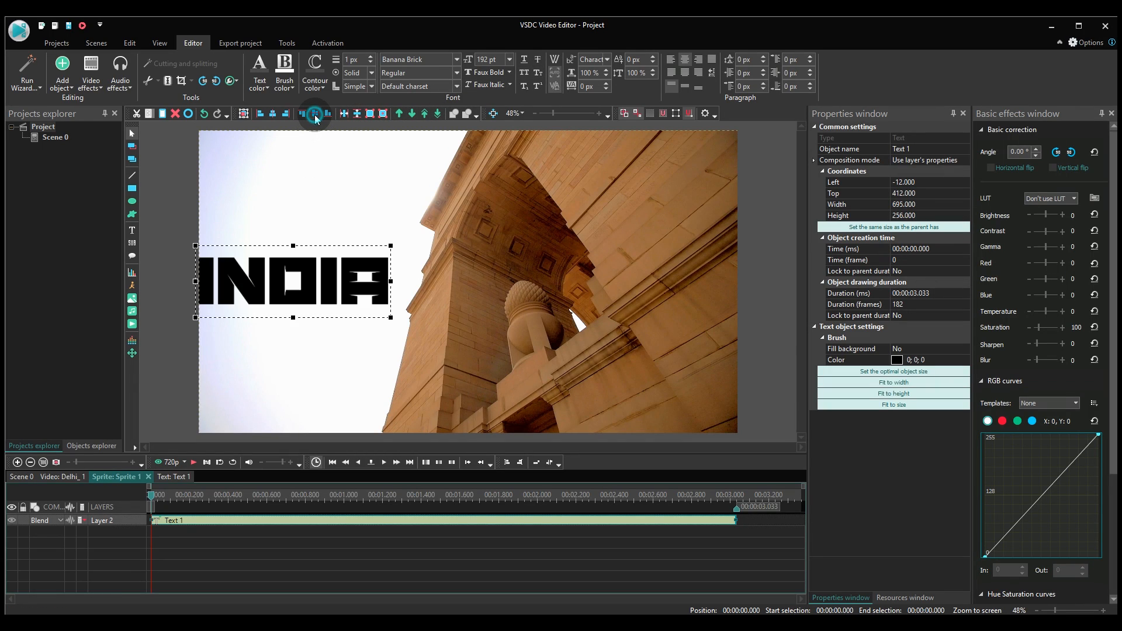
click(270, 113)
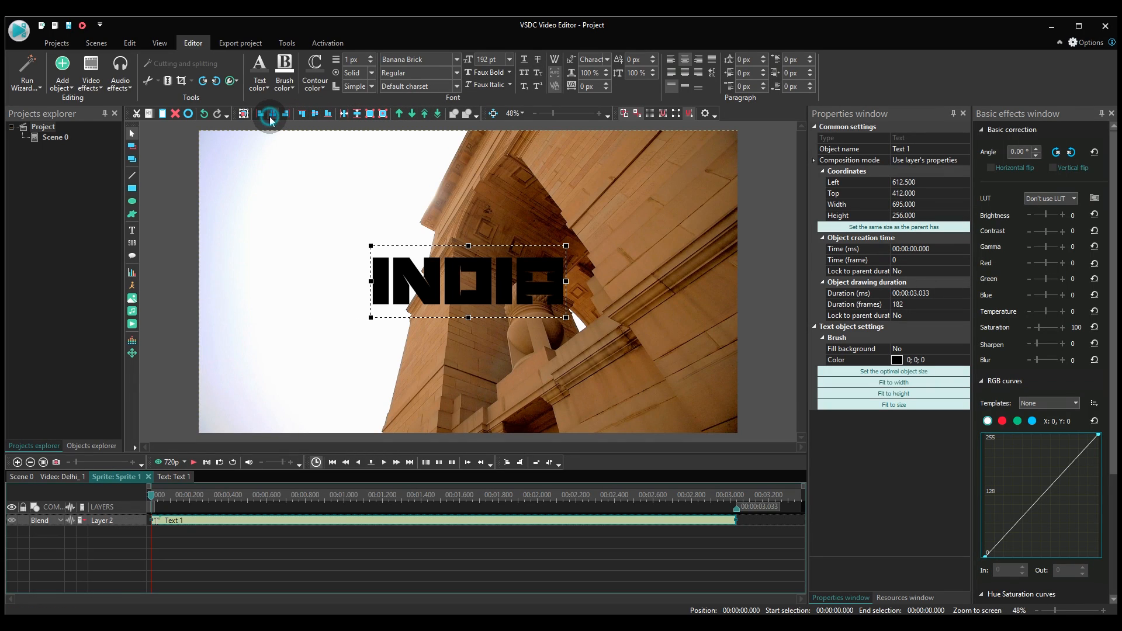
mouse_move(336, 280)
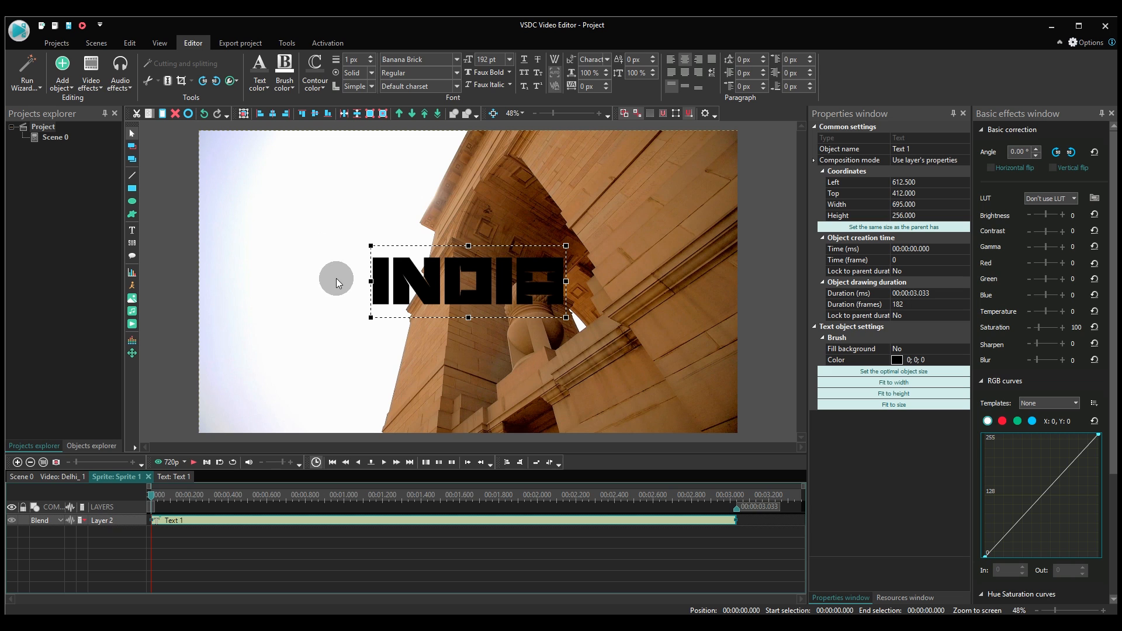
click(435, 554)
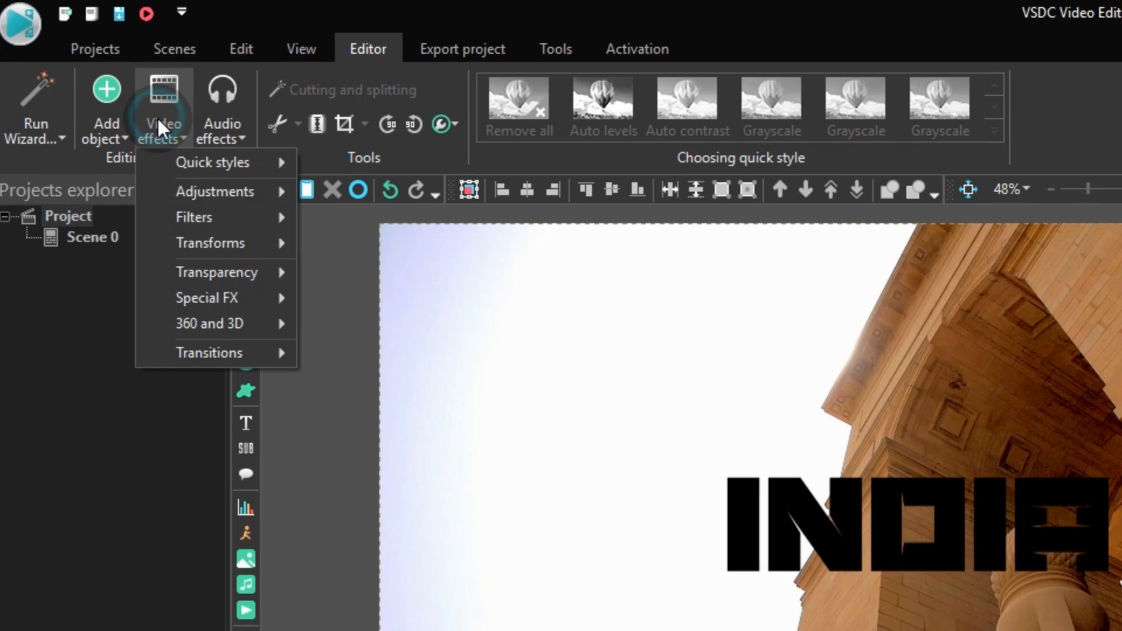
mouse_move(210, 243)
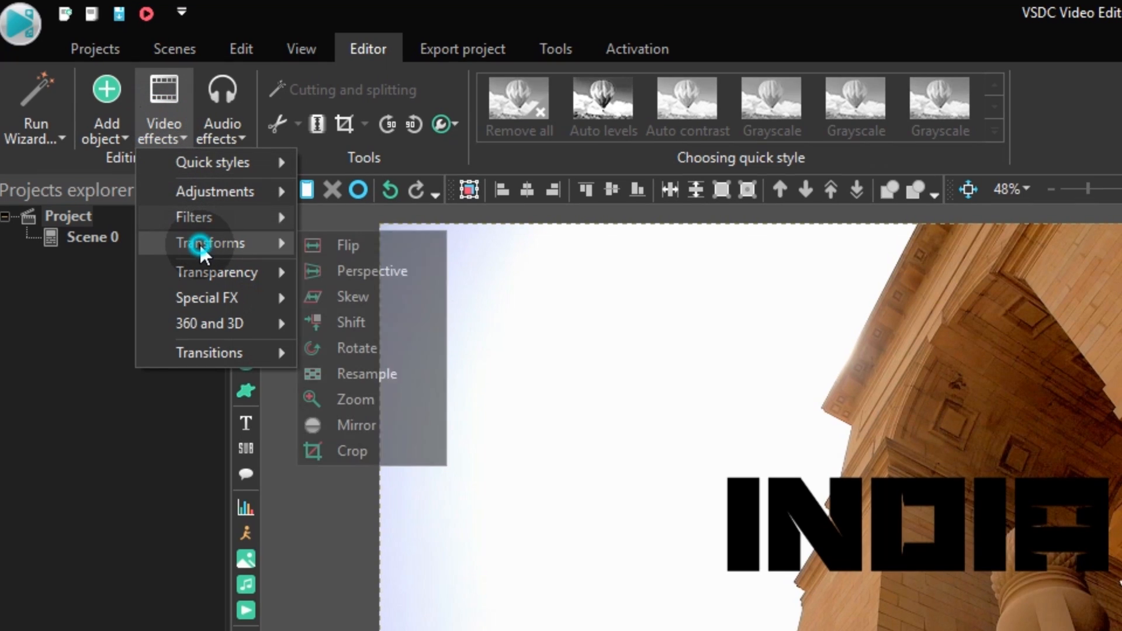
mouse_move(338, 348)
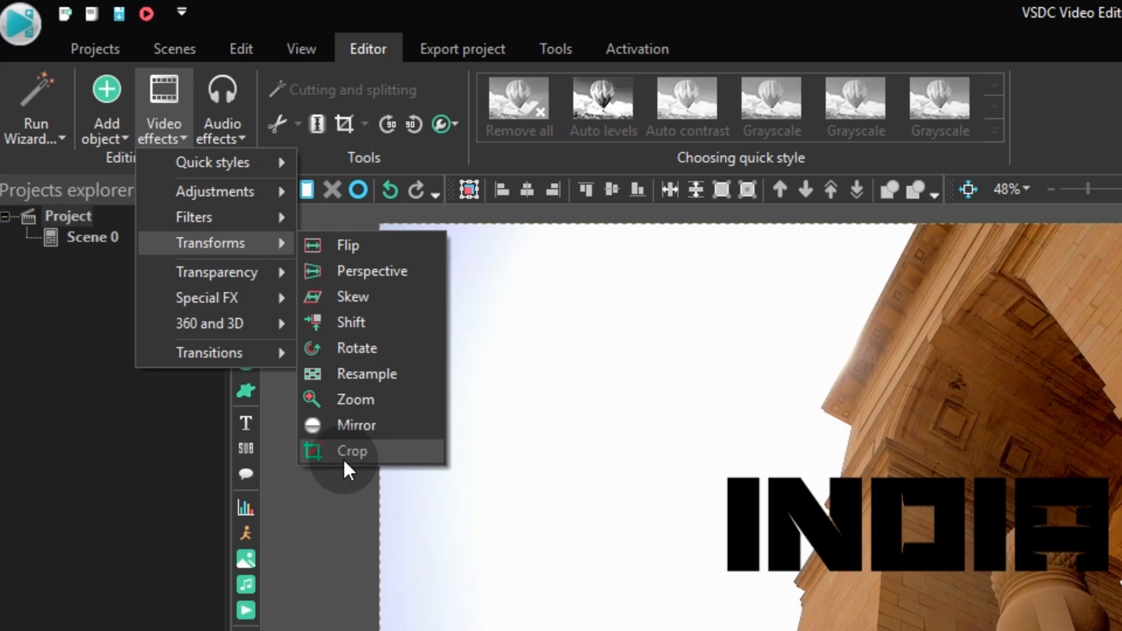
mouse_move(363, 468)
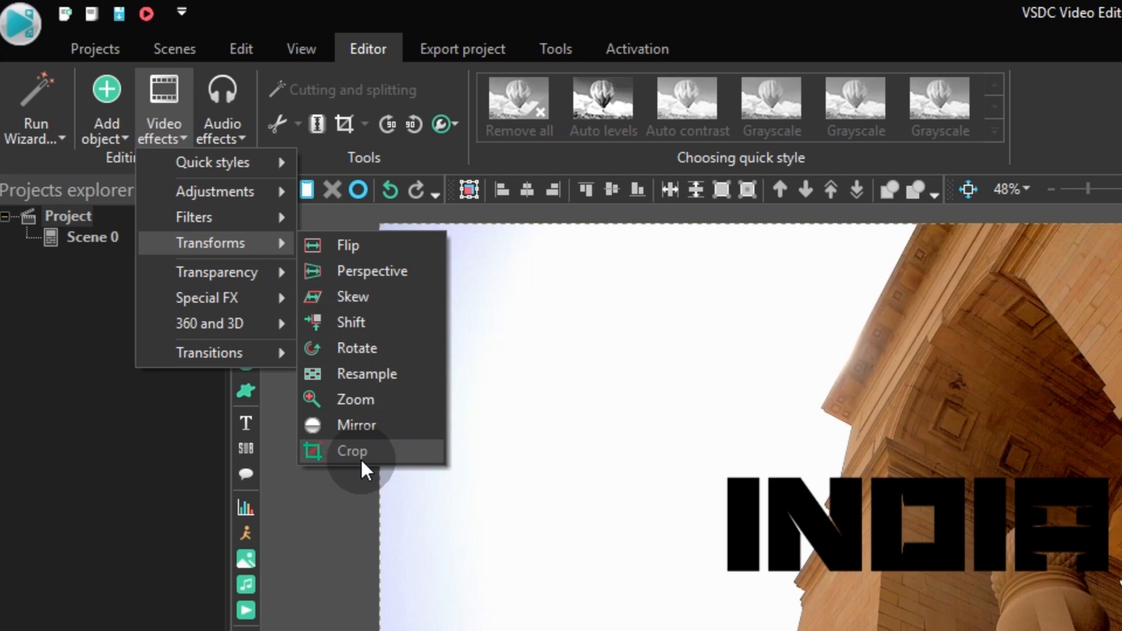
mouse_move(385, 465)
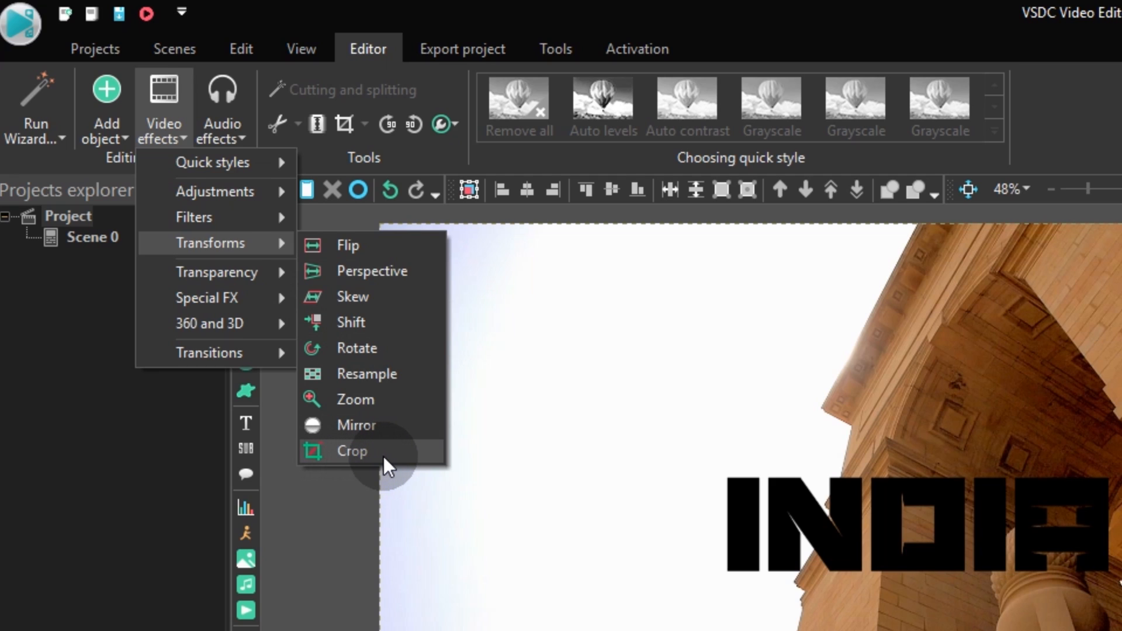
mouse_move(360, 470)
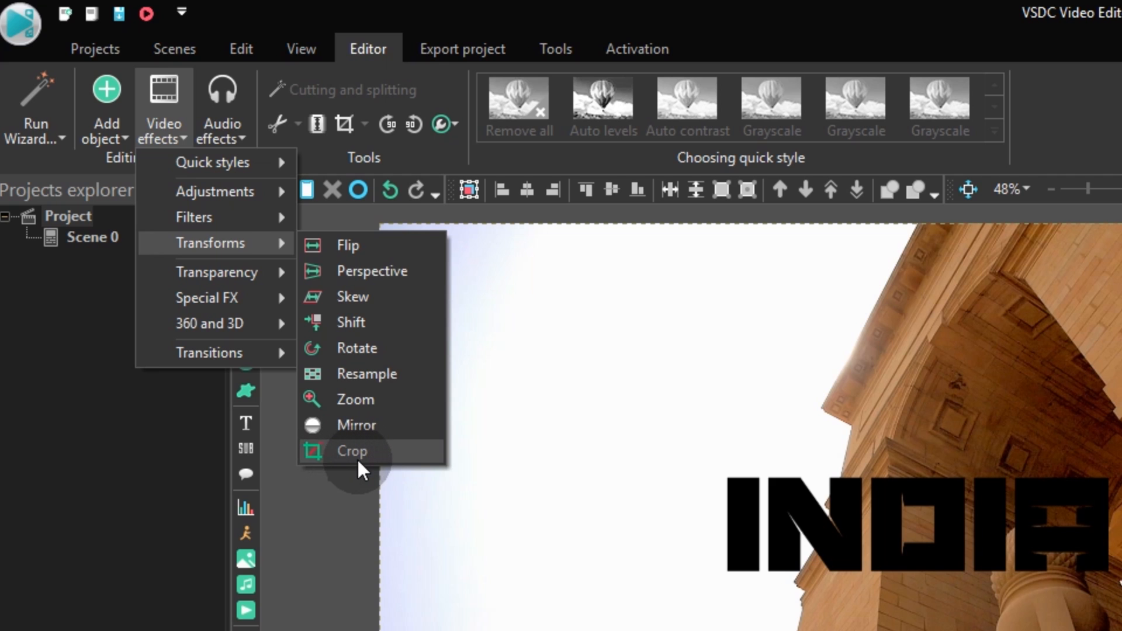
mouse_move(327, 471)
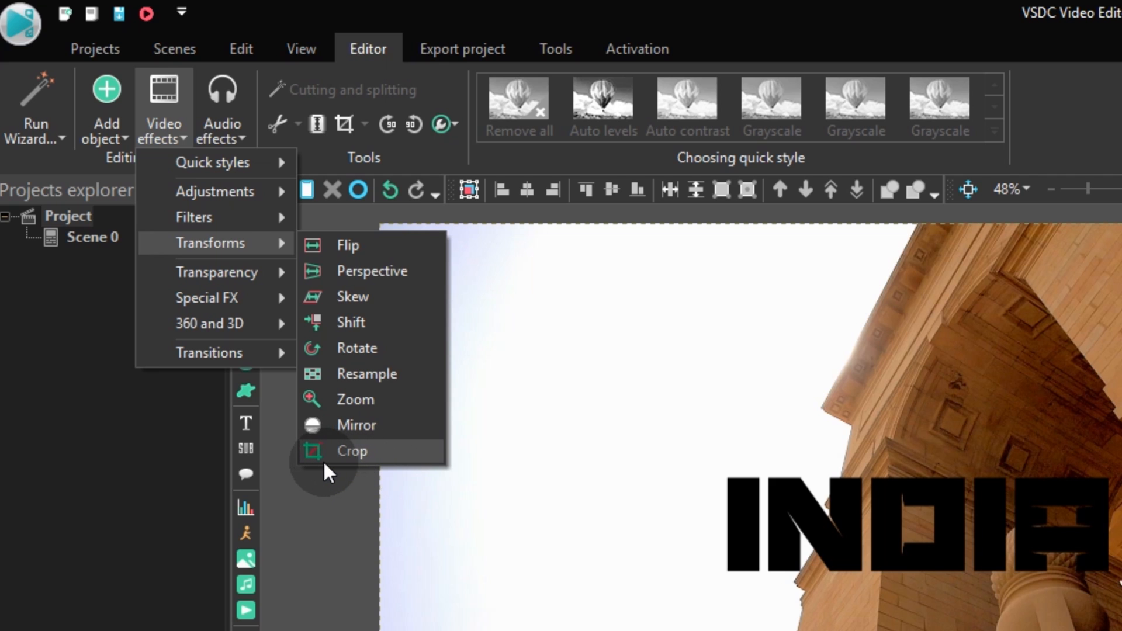
Pick the Crop effect from the Transforms video effects.
click(352, 451)
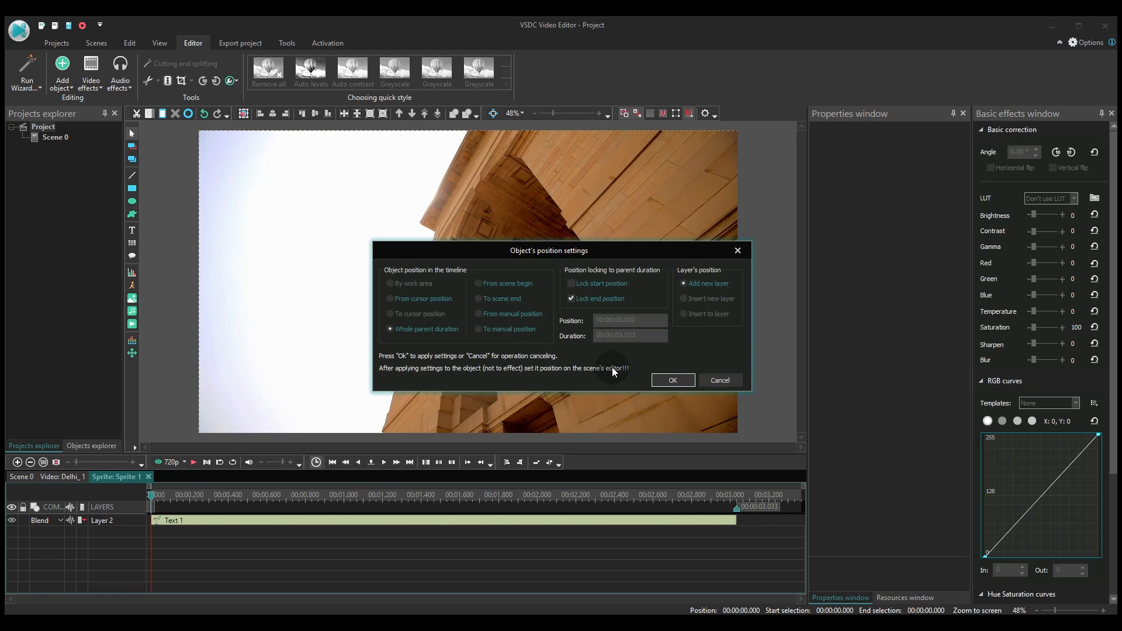
Apply the Crop effect across the whole parent duration.
click(671, 380)
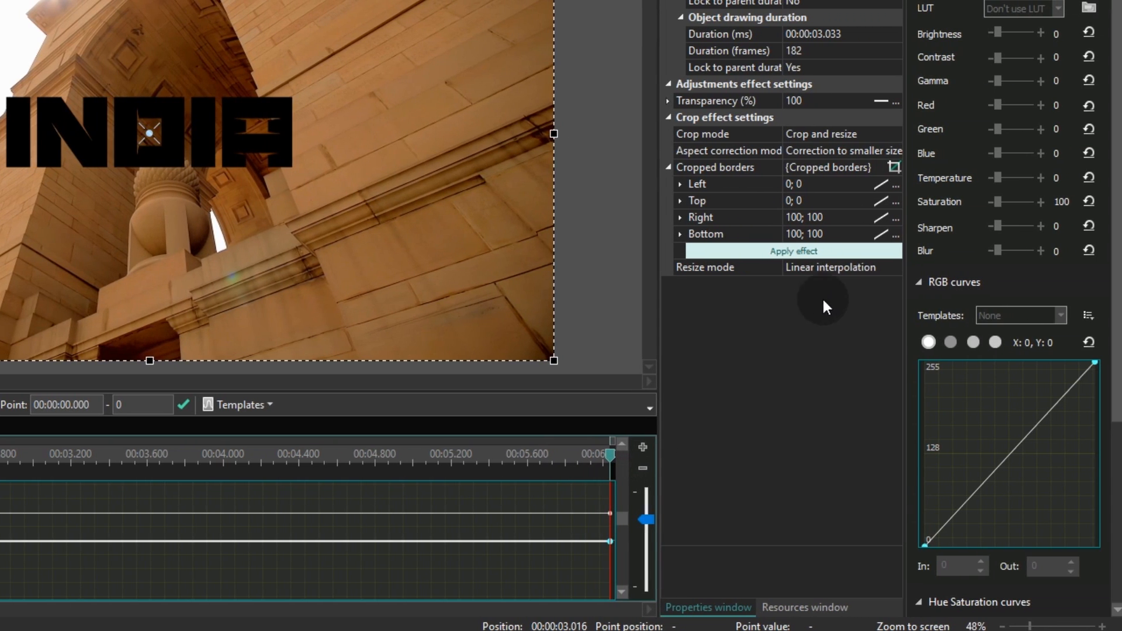
Set the Crop effect's cropped borders to zero size via the presets.
click(894, 167)
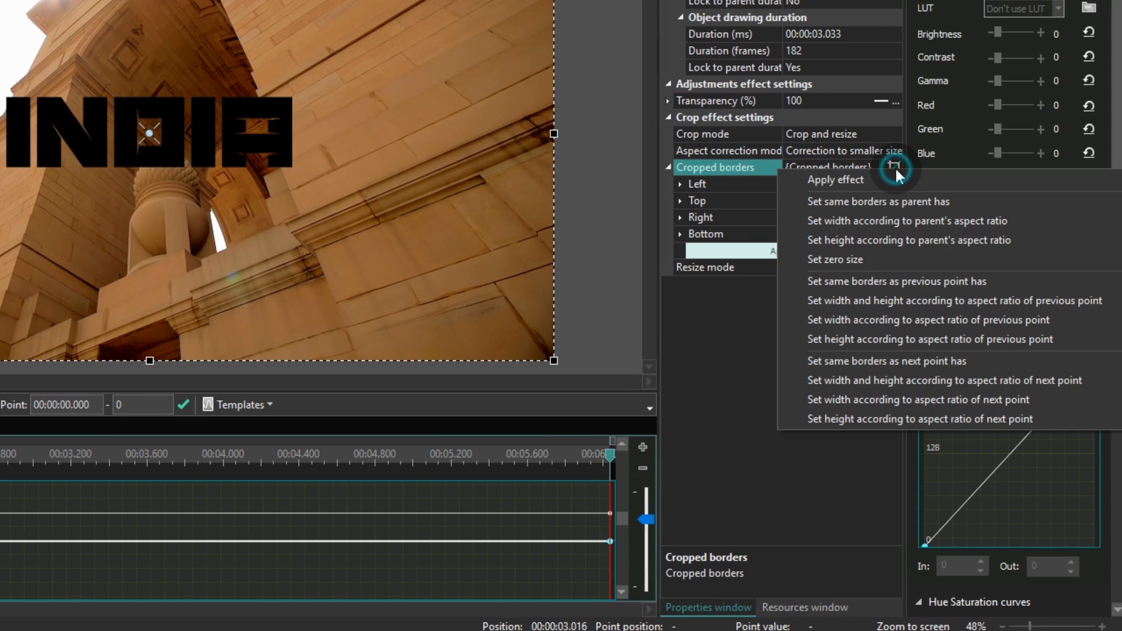
mouse_move(887, 259)
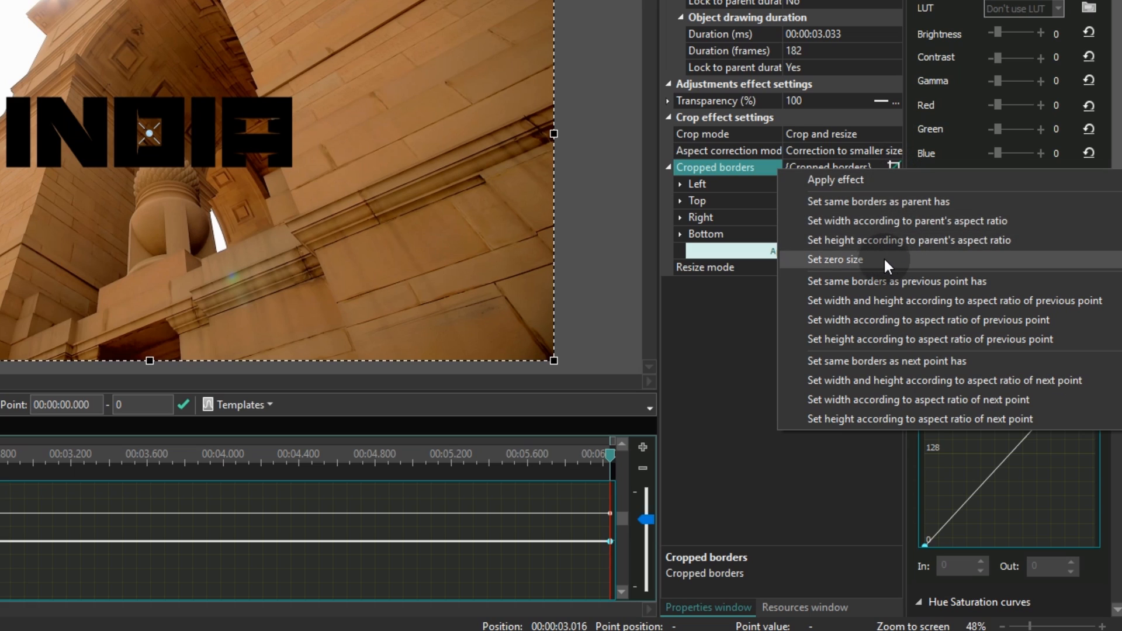
mouse_move(868, 270)
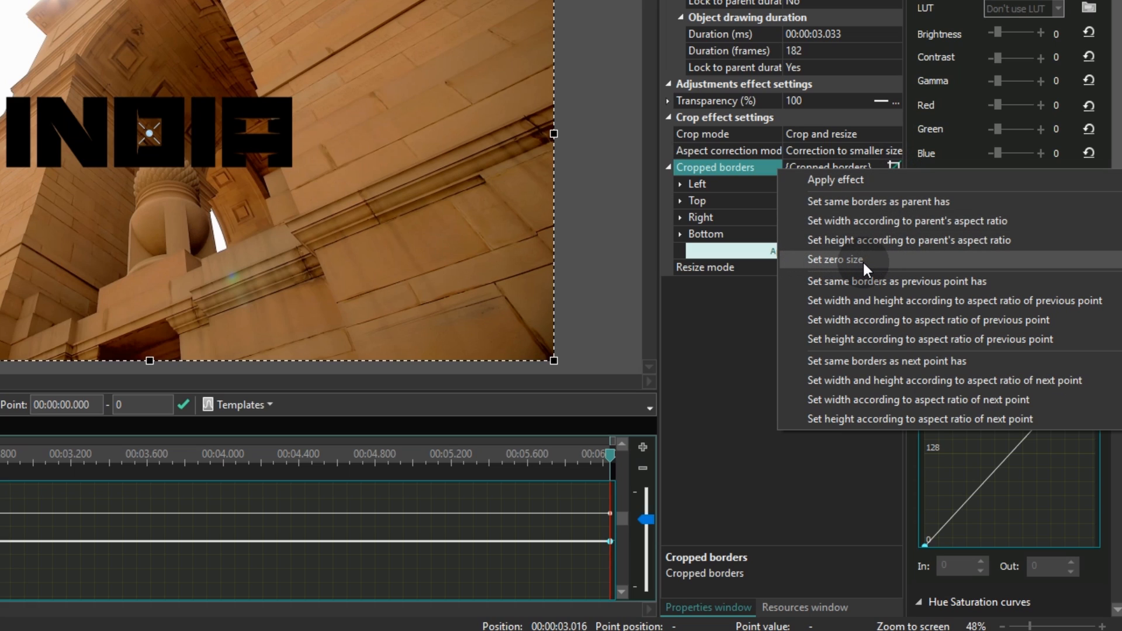
mouse_move(843, 270)
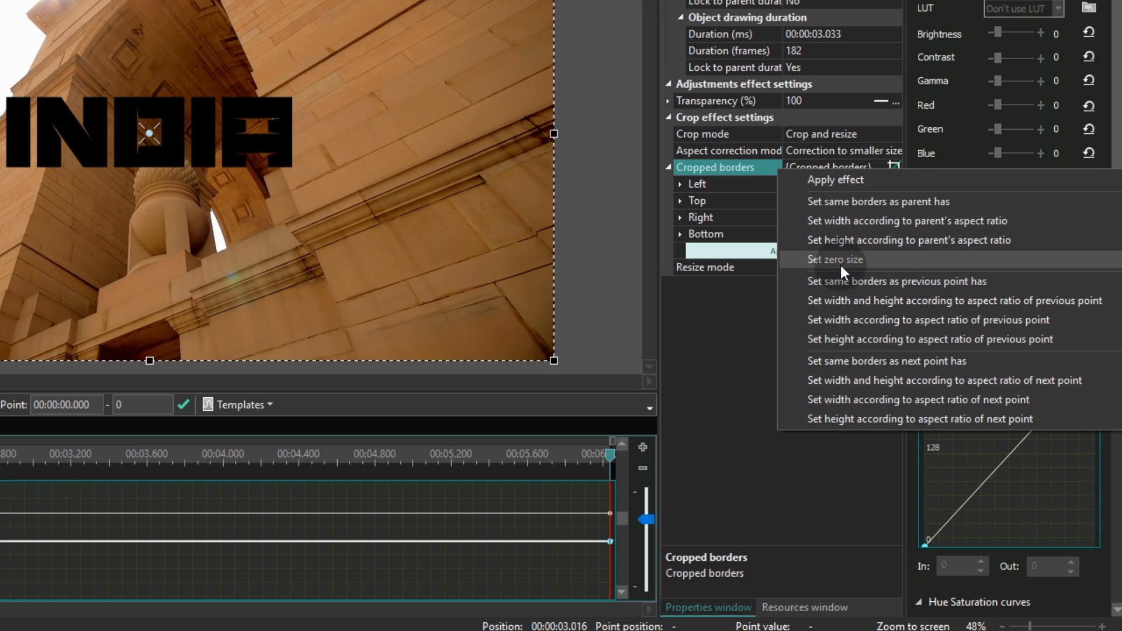
mouse_move(811, 272)
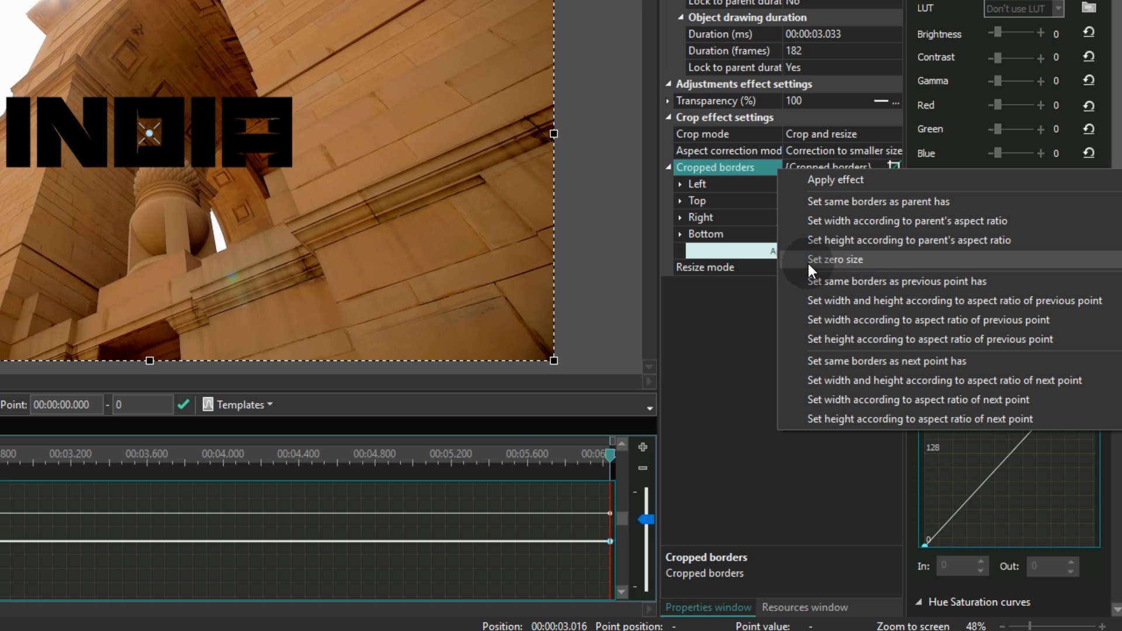
mouse_move(818, 270)
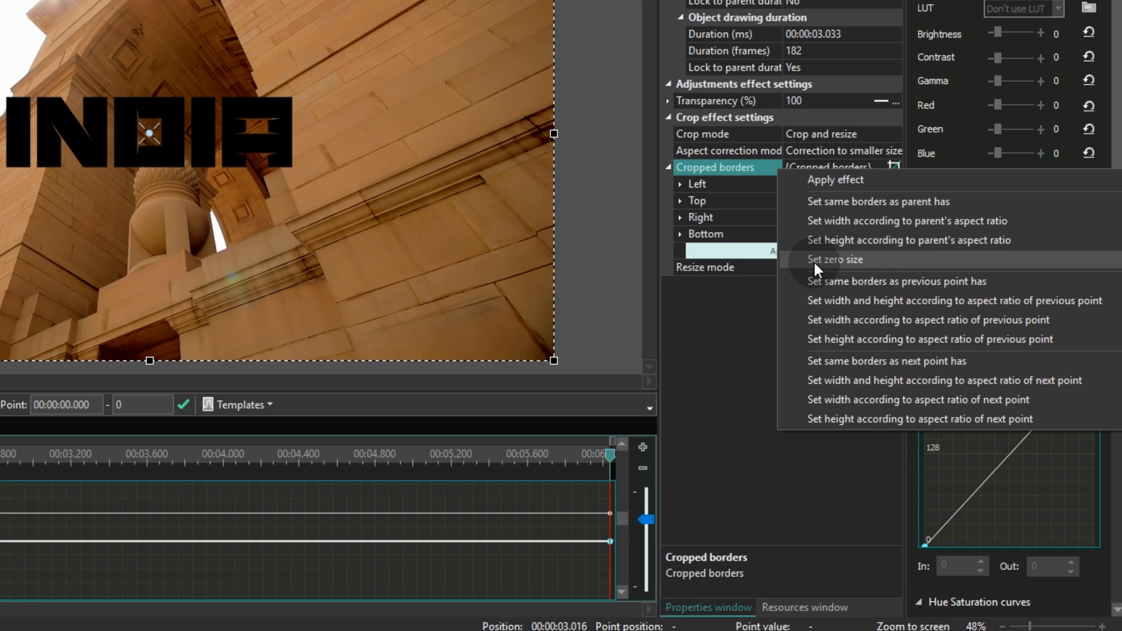
click(834, 259)
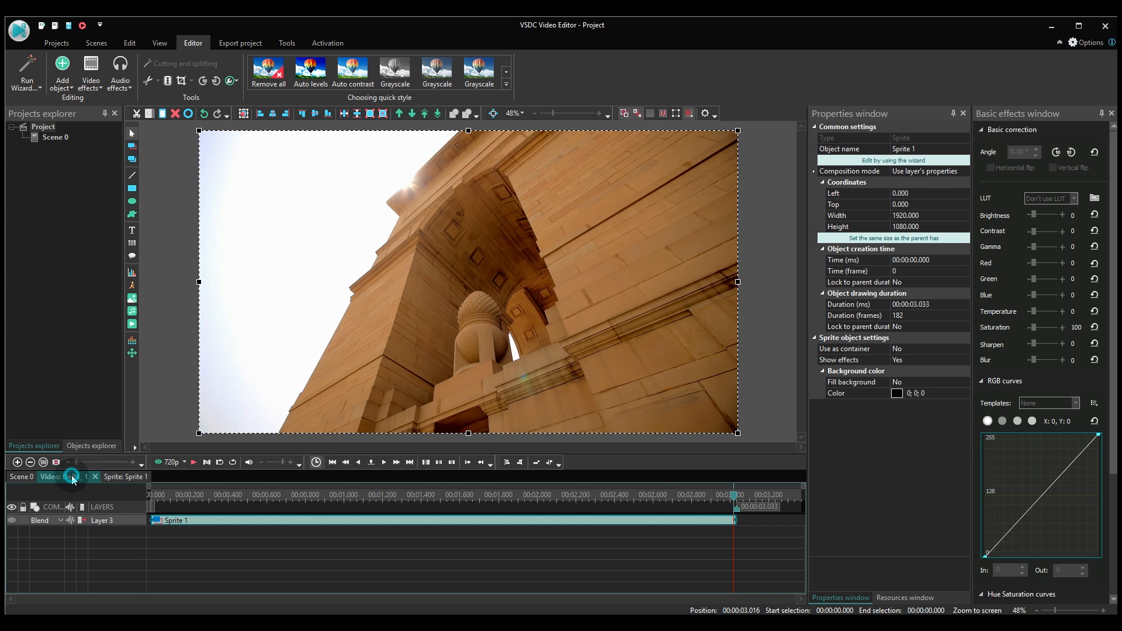
Set Sprite 1's layer blend in the Delhi_1 timeline to Inverted mask and preview at 1.3 s.
click(68, 477)
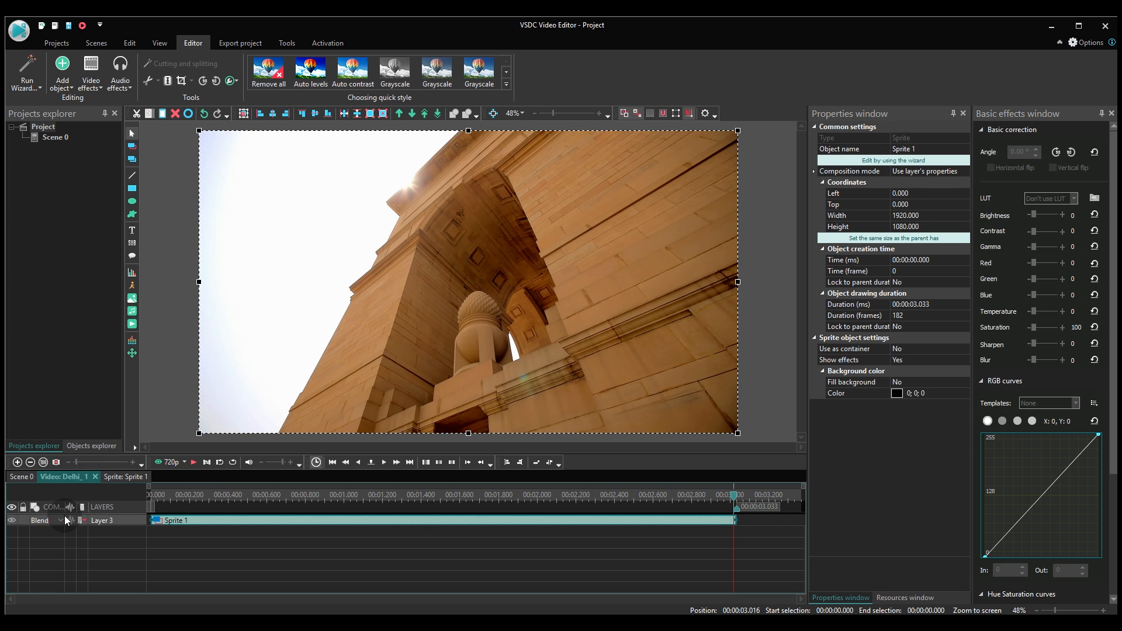
click(42, 520)
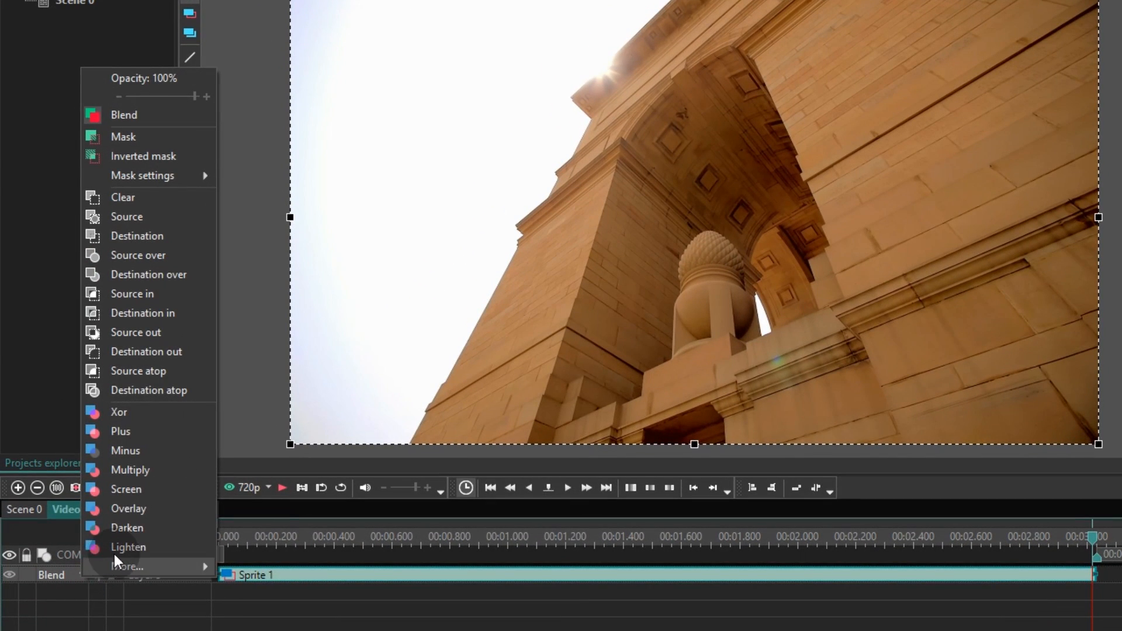
mouse_move(185, 175)
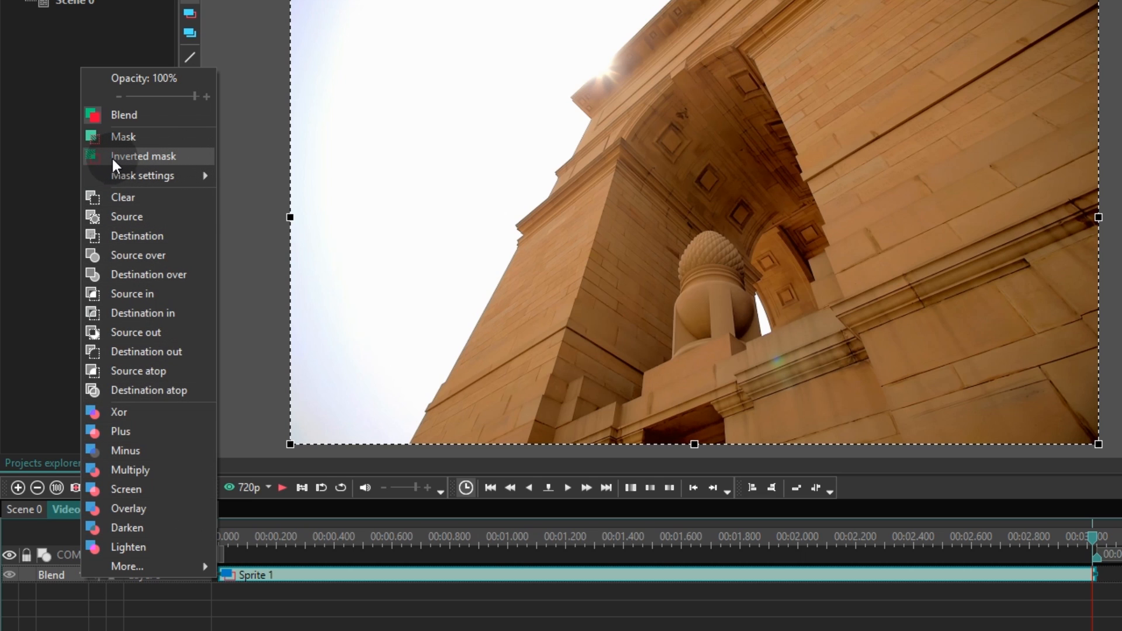
mouse_move(132, 166)
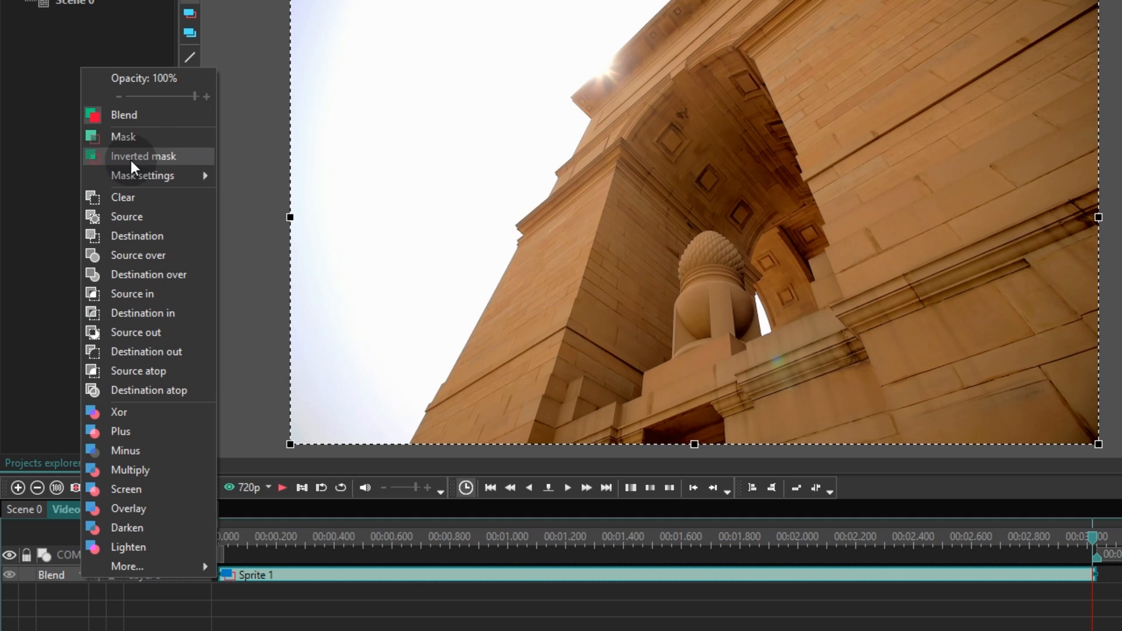
mouse_move(179, 165)
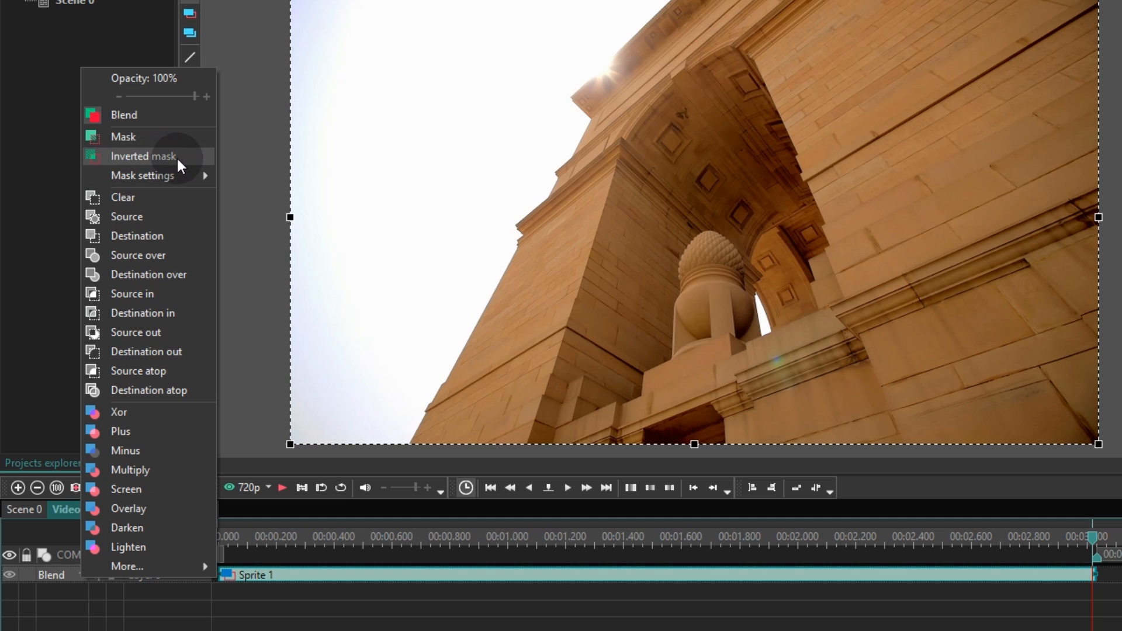
mouse_move(174, 167)
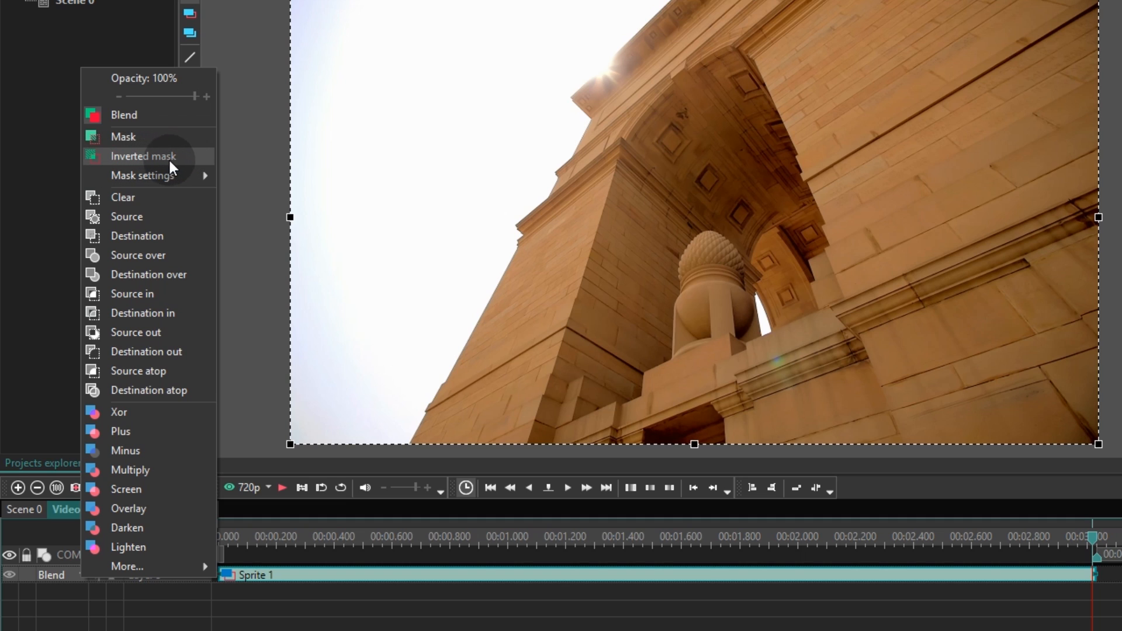
click(142, 156)
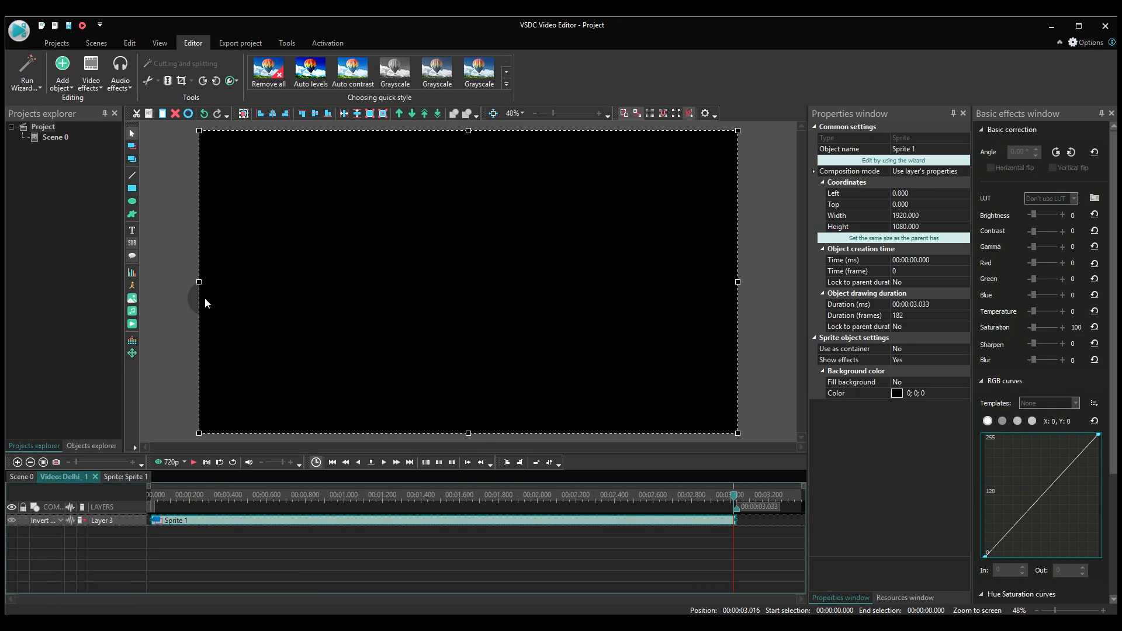
click(403, 495)
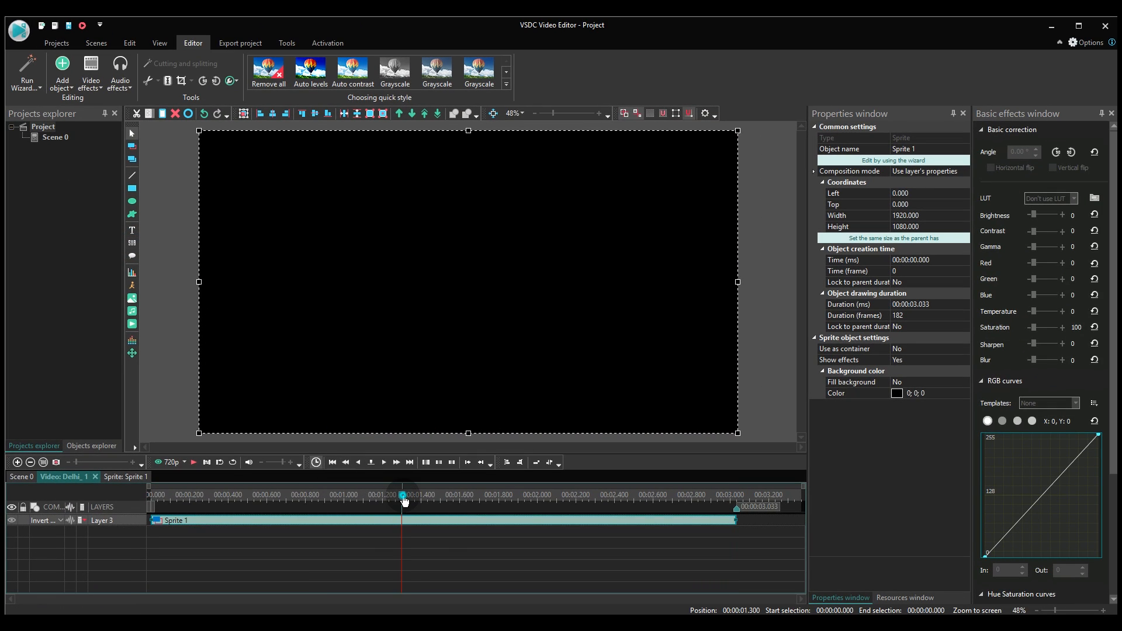